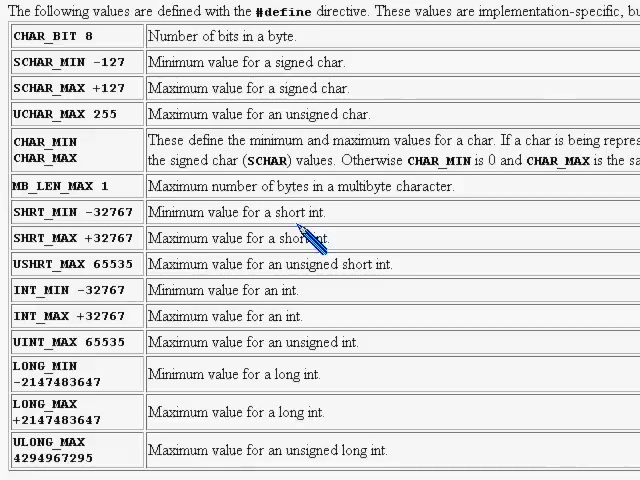
mouse_move(20, 45)
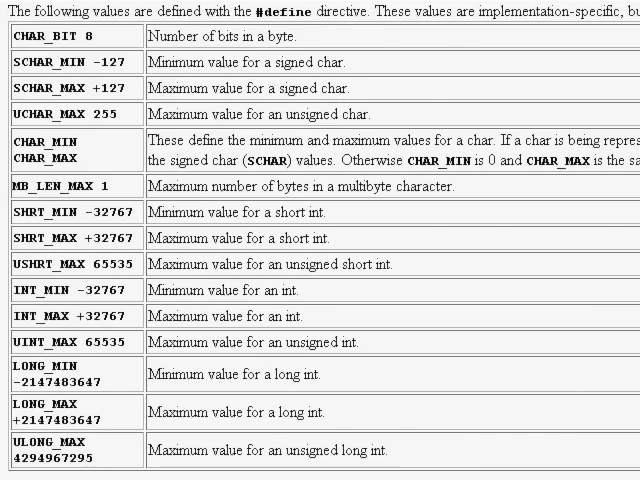
Go back to the previous section, 2.4 float.h, in the C reference
scroll("up", 3)
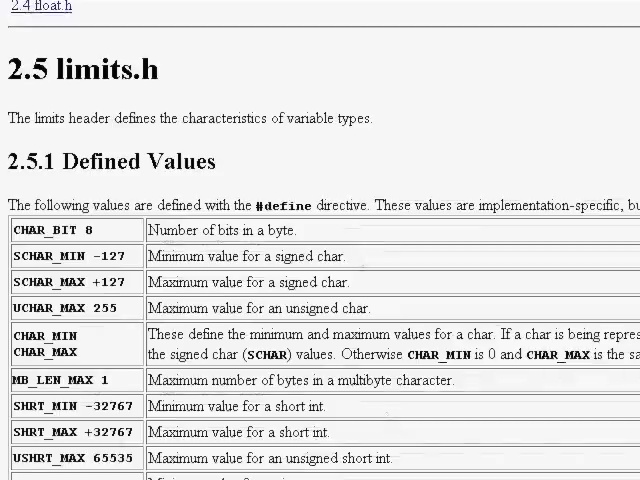
scroll("down", 3)
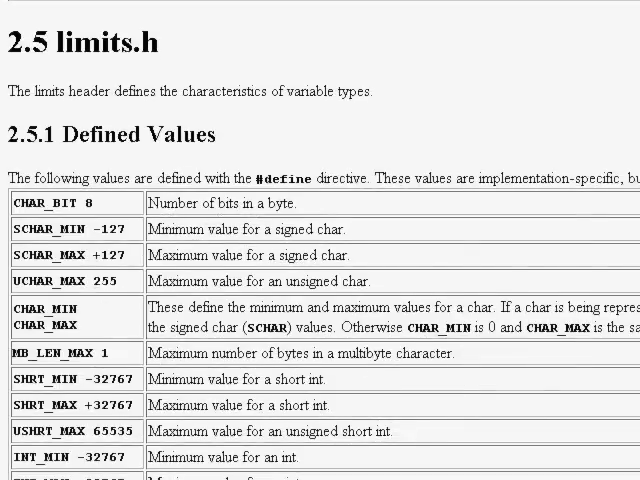
scroll("up", 3)
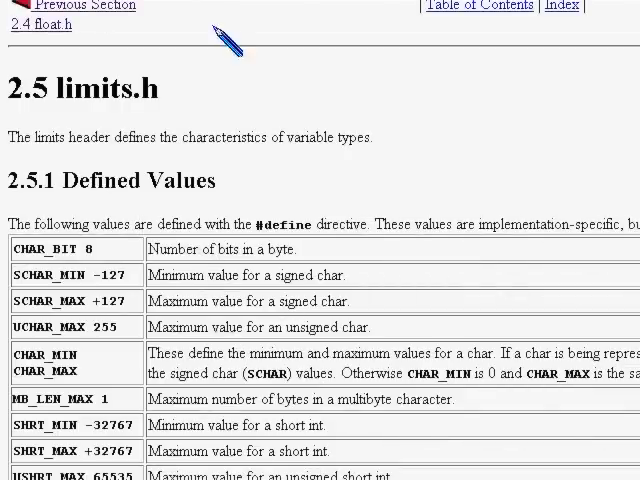
left_click(42, 25)
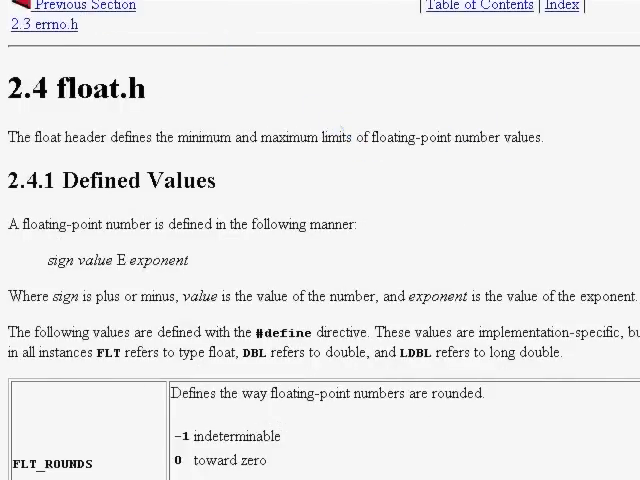
Scroll through the float.h macro table, from FLT_ROUNDS to the exponent and epsilon limits
scroll("down", 3)
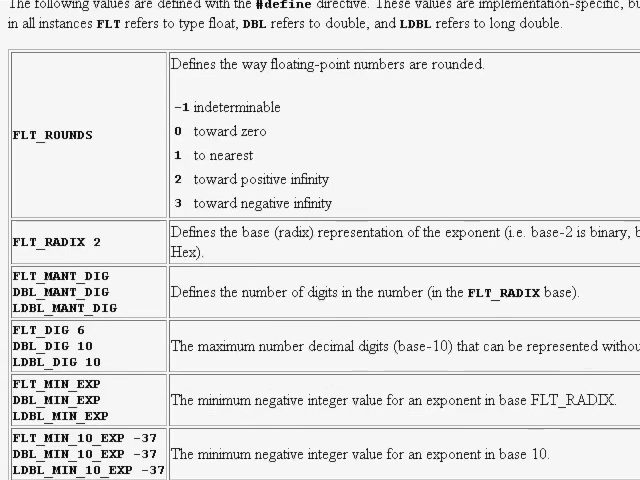
scroll("down", 3)
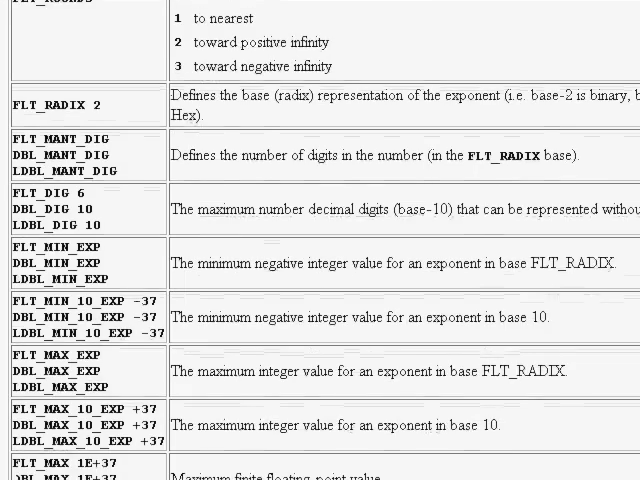
scroll("down", 3)
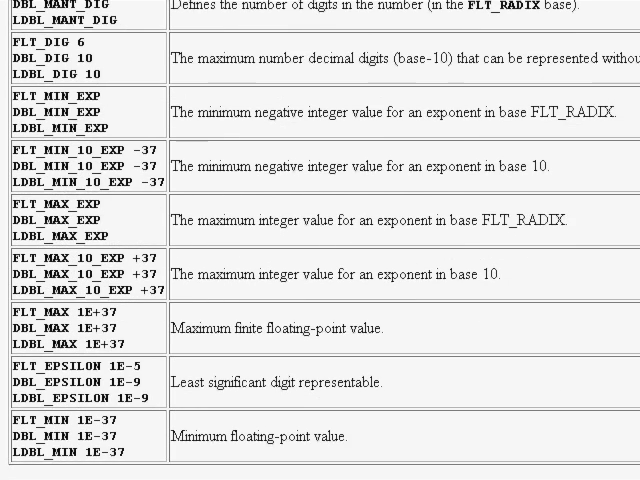
scroll("down", 3)
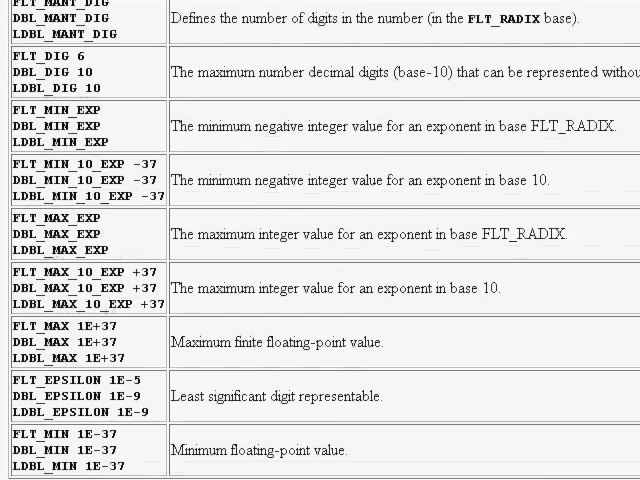
scroll("up", 3)
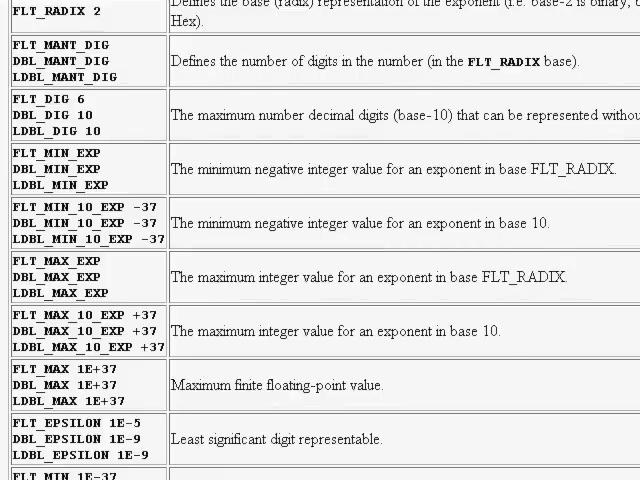
scroll("up", 3)
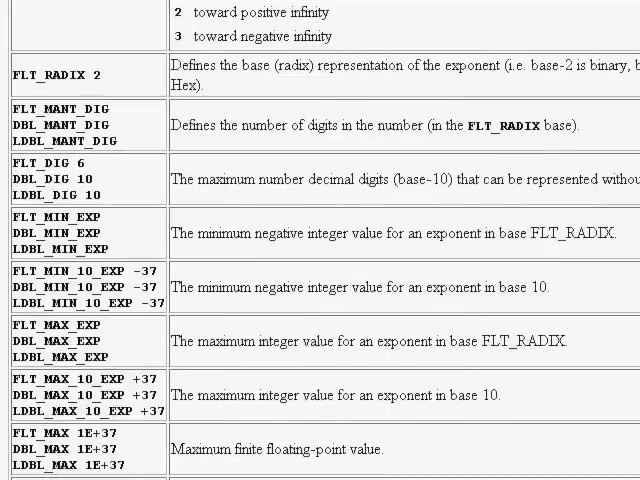
scroll("up", 3)
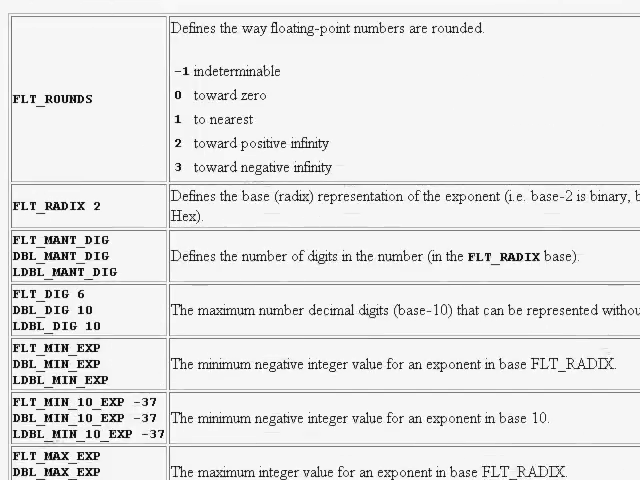
scroll("up", 3)
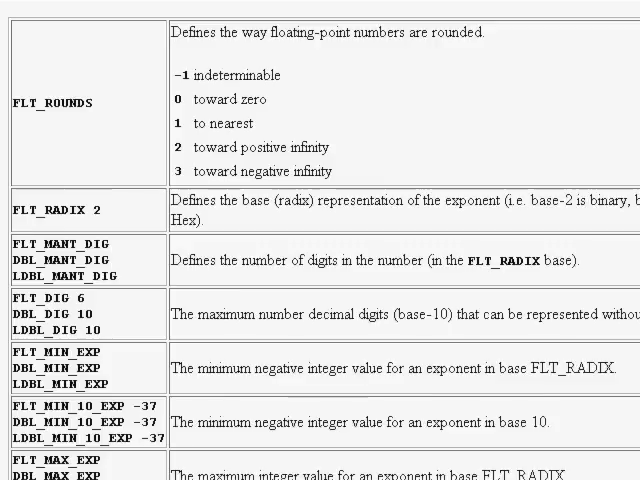
scroll("down", 3)
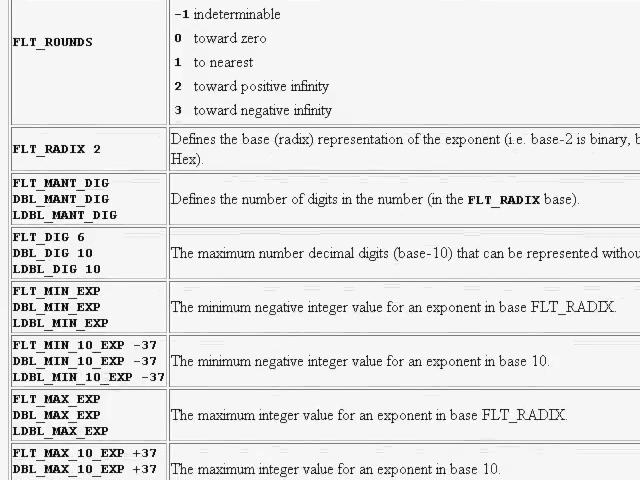
scroll("down", 3)
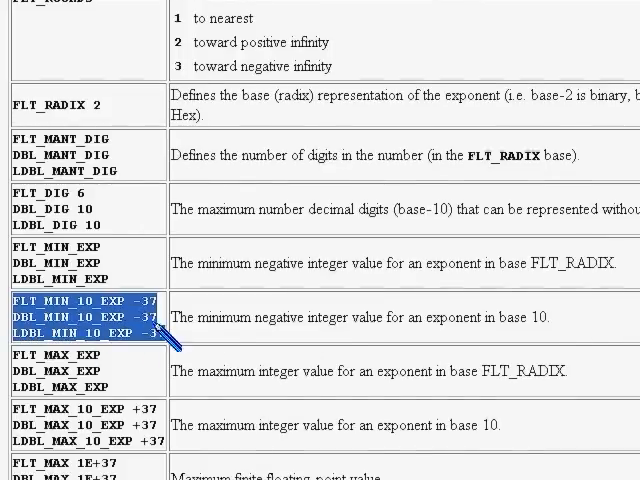
mouse_move(75, 290)
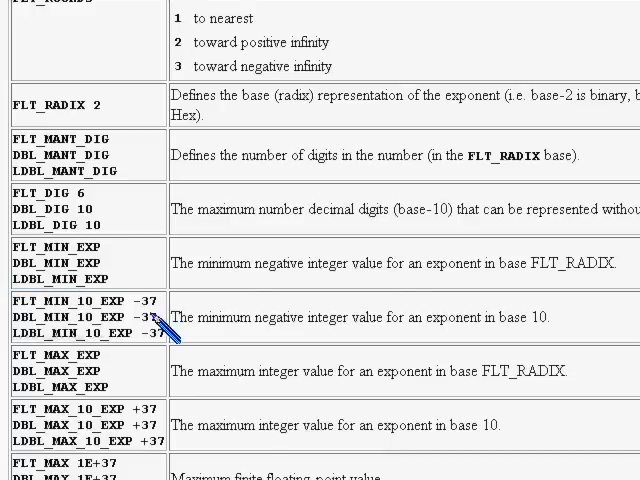
mouse_move(20, 290)
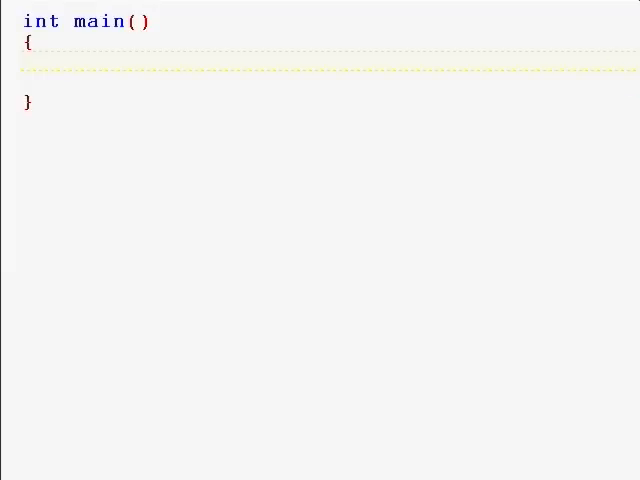
Write #include<stdio.h>, then int, char, float and double lines inside main's braces
type("#include<stdio.h>")
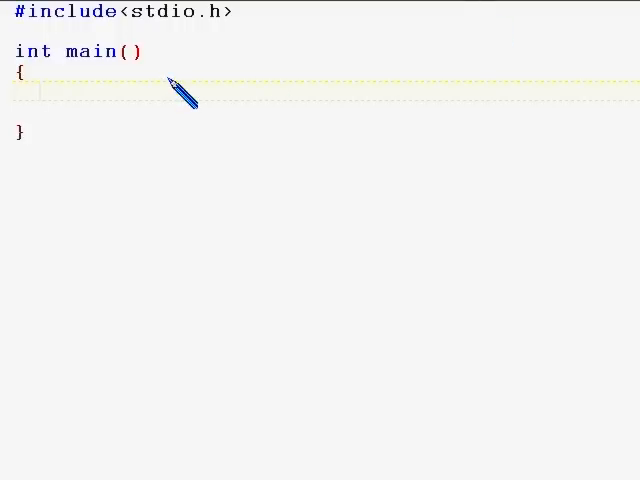
left_click(40, 91)
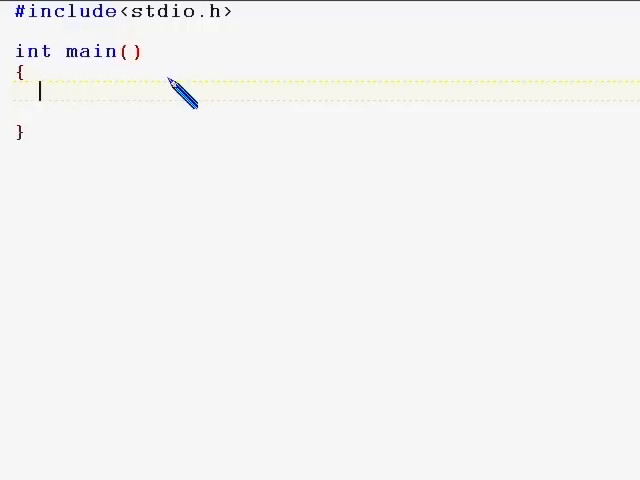
type("int")
type("char")
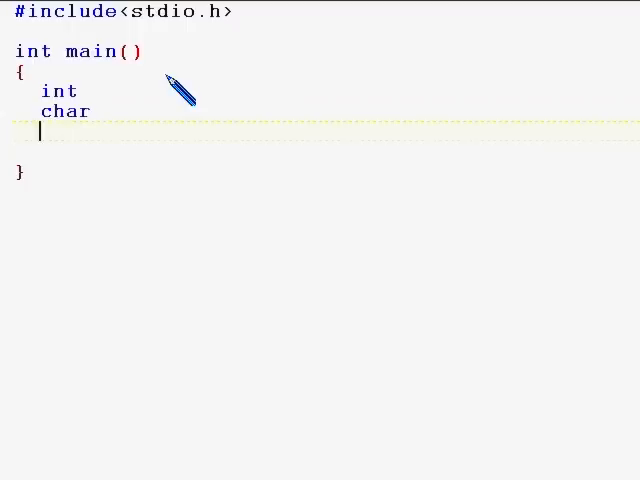
type("fl")
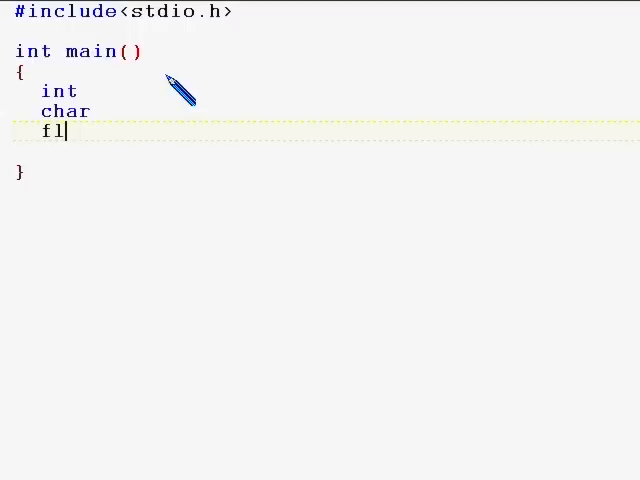
type("oat")
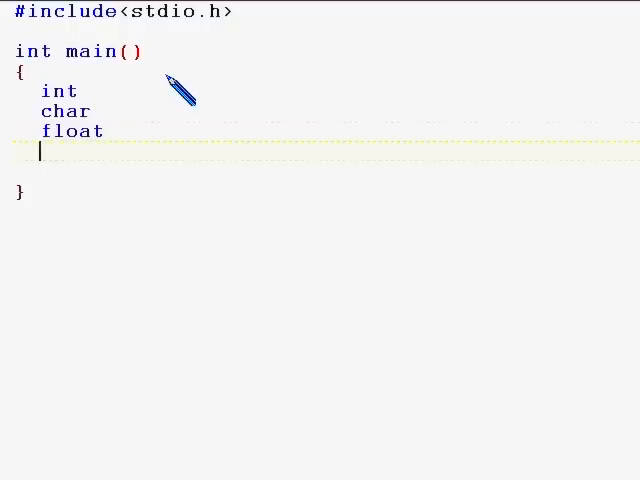
type("double")
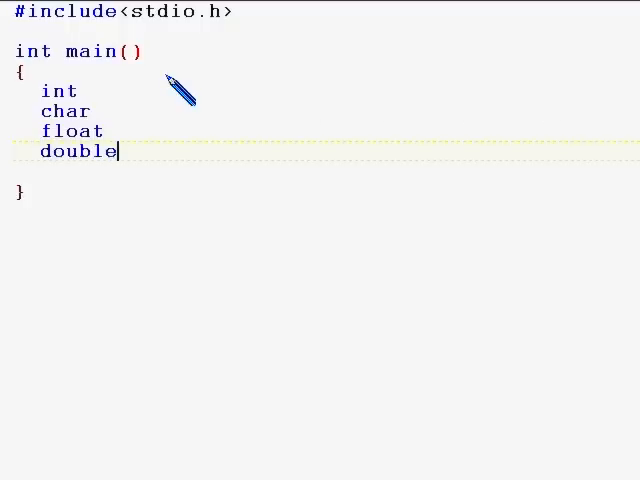
Make the int line read int no=0,a=0,i=0; and declare ch; on the char line
left_click(85, 91)
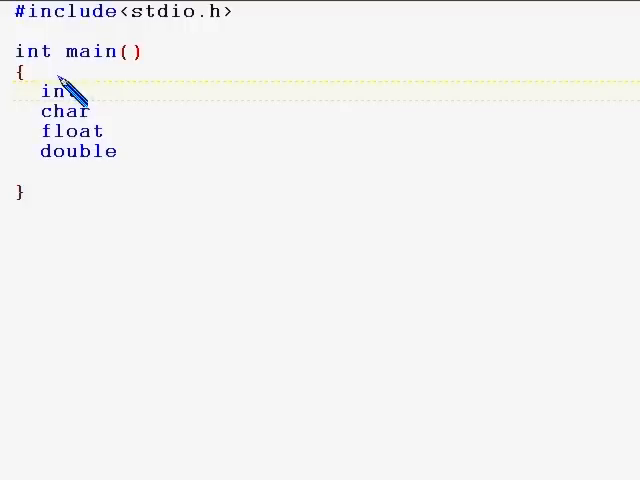
type("no")
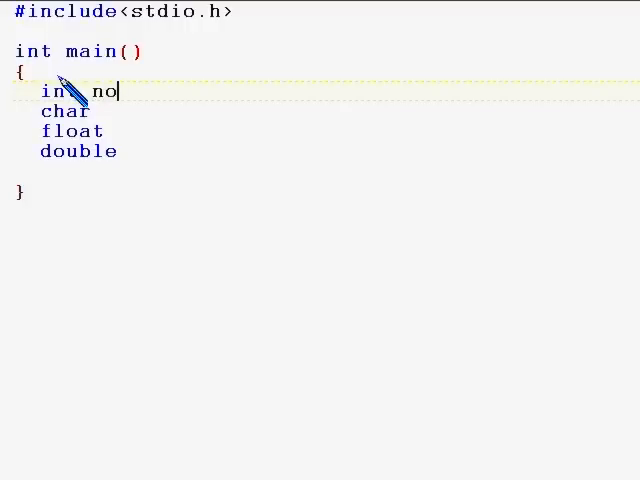
type(",")
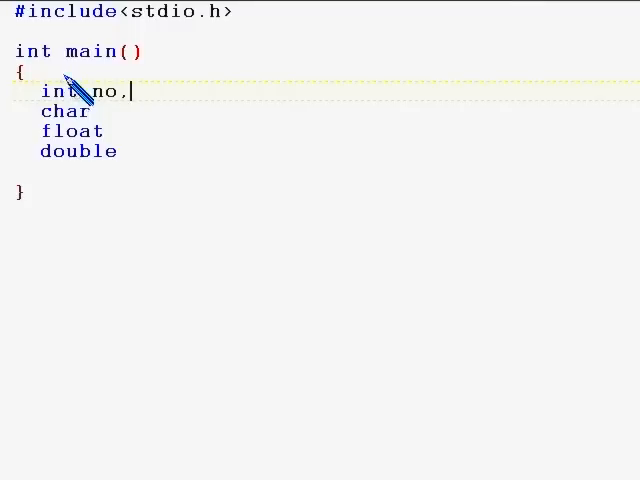
mouse_move(150, 98)
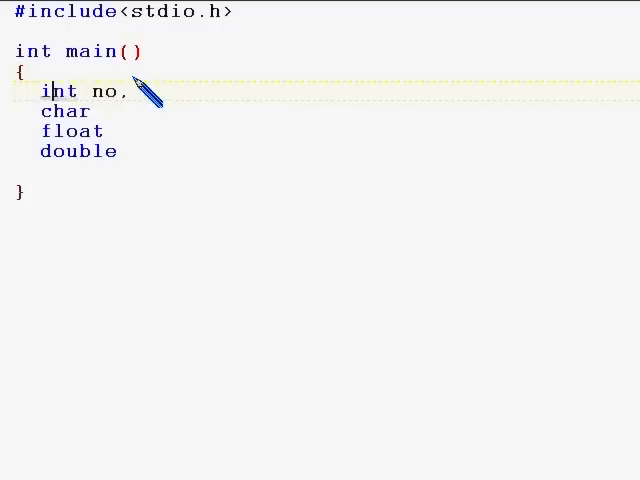
type("a,i")
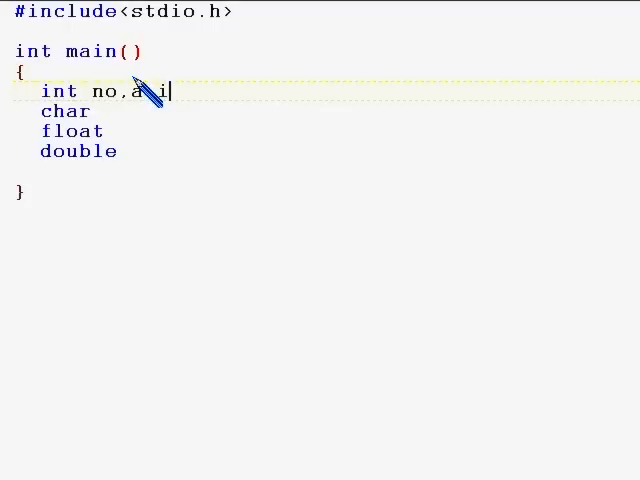
type(";")
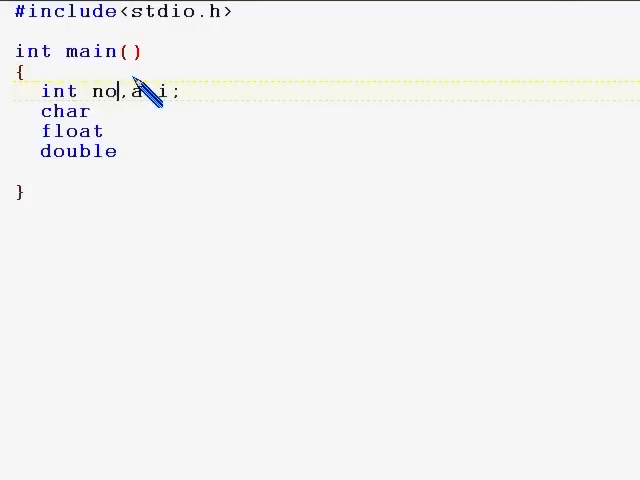
type("=0")
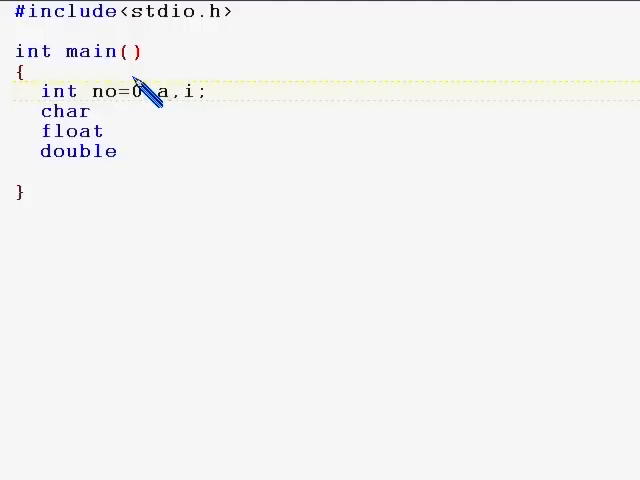
type("=0,i=")
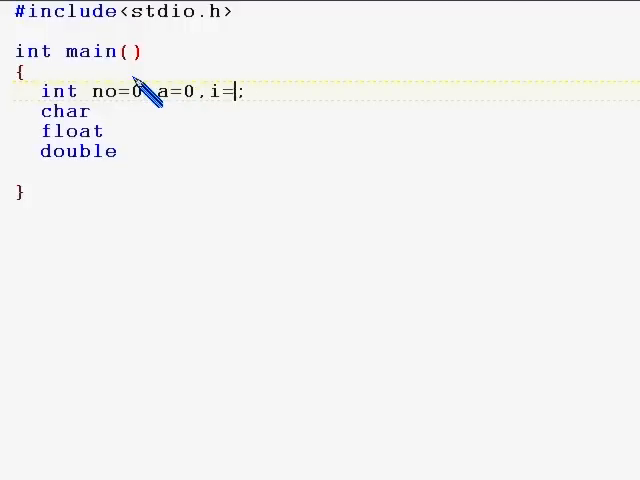
type("0")
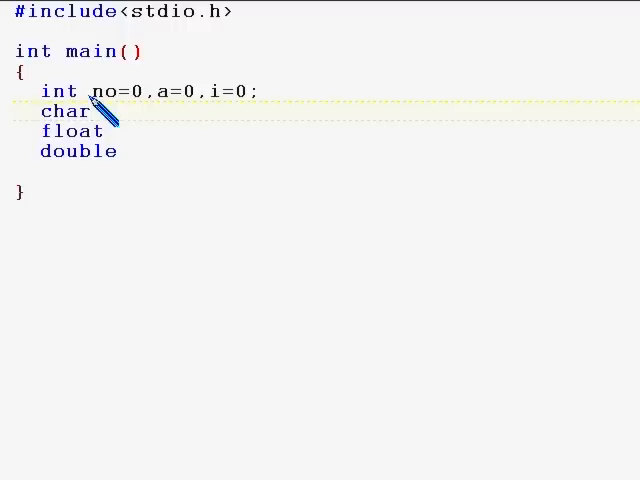
type("ch;")
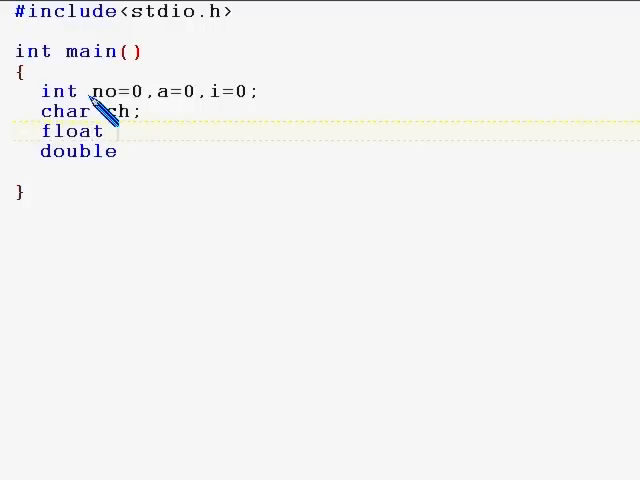
Declare float fl; and double dbl;, then add a long double ld; line
type("fl;")
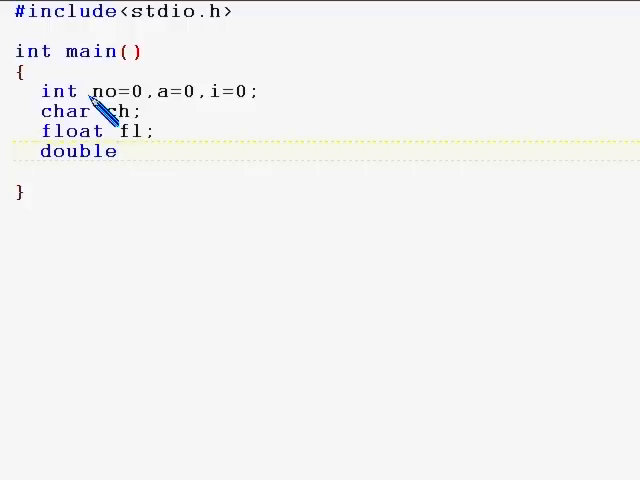
type("dbl;")
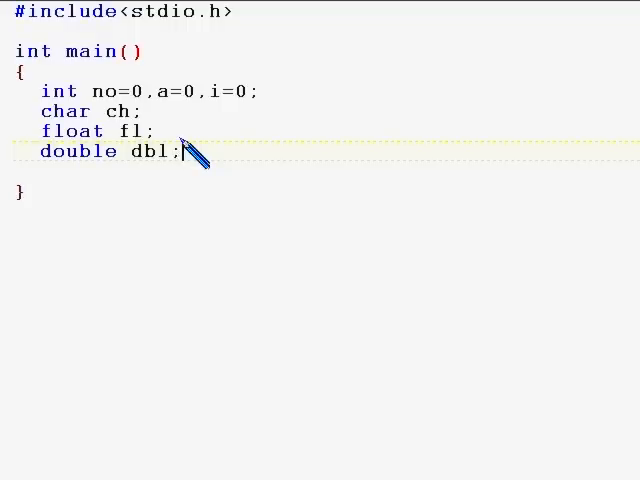
key("Return")
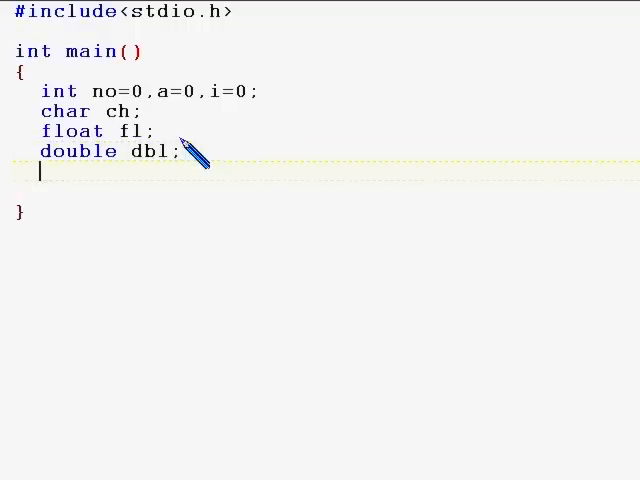
type("long d")
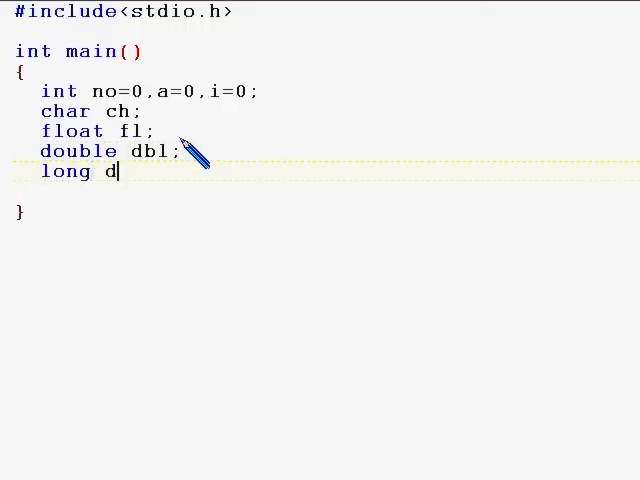
type("ouble")
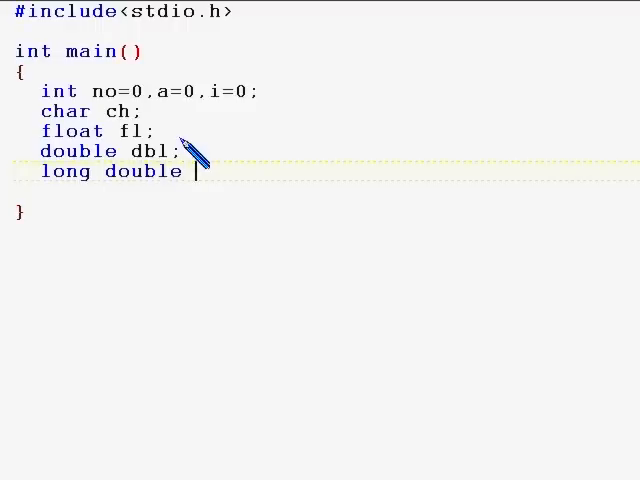
type("ld;")
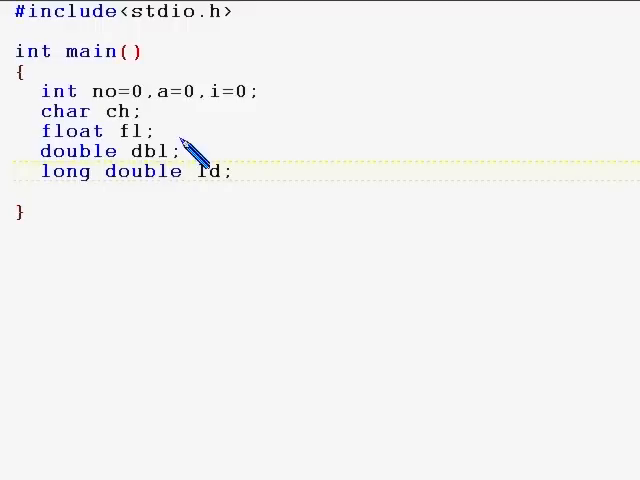
mouse_move(65, 120)
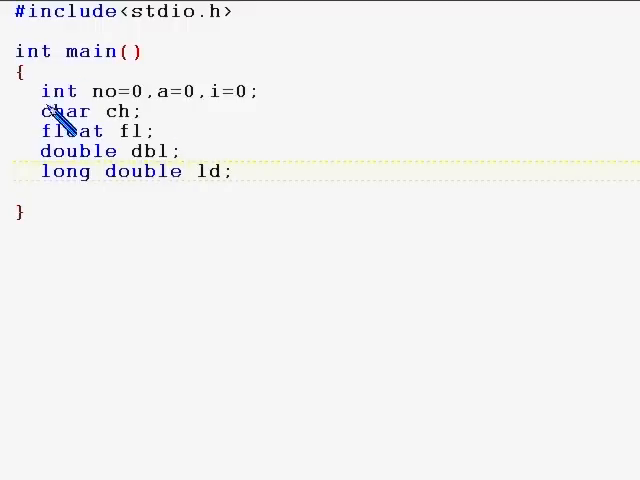
left_click_drag(40, 91, 153, 131)
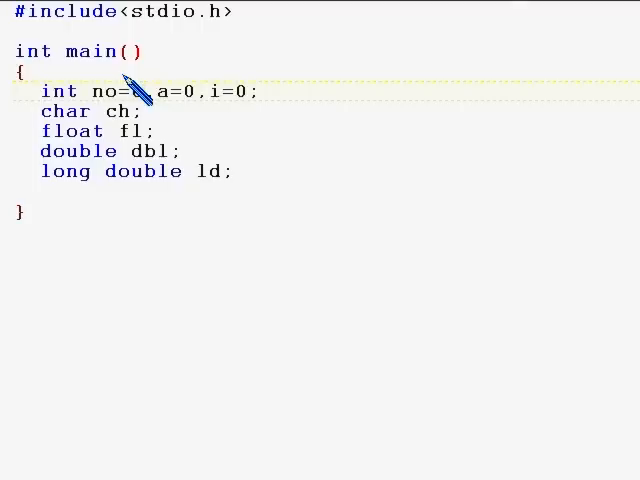
Initialise no and a to 23, ch to '1', and fl to 1.23f
type("3")
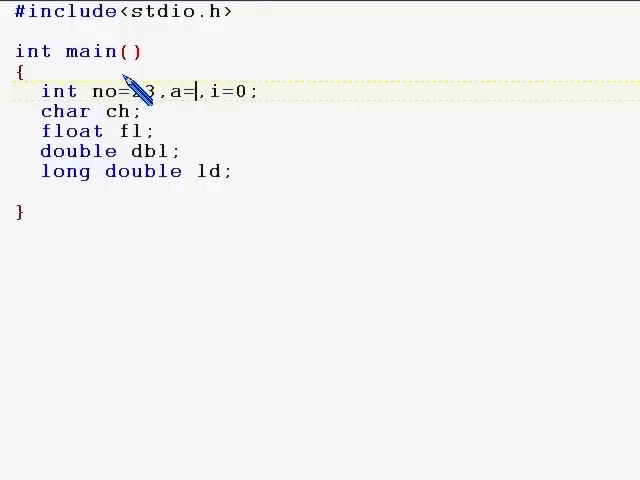
type("23")
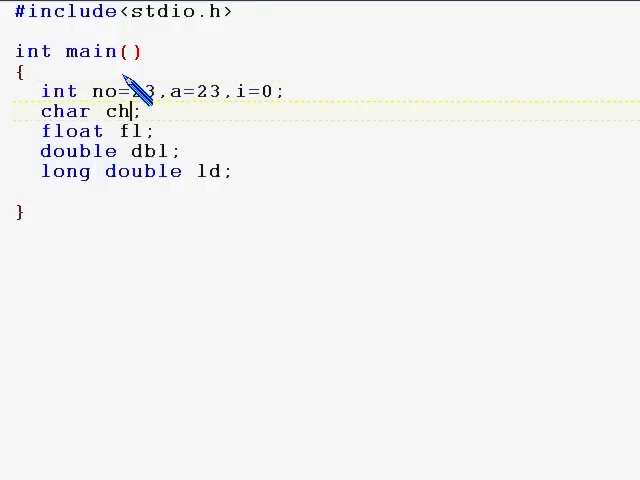
type("= '")
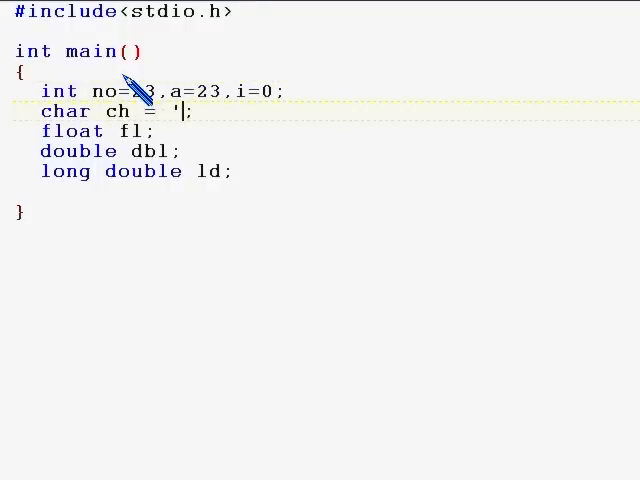
type("a")
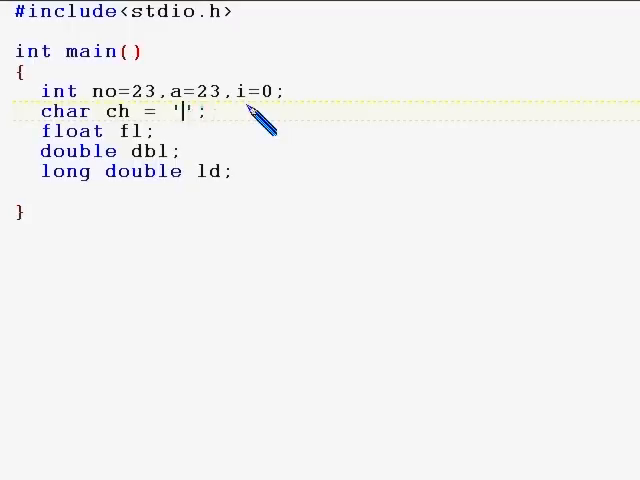
type("1")
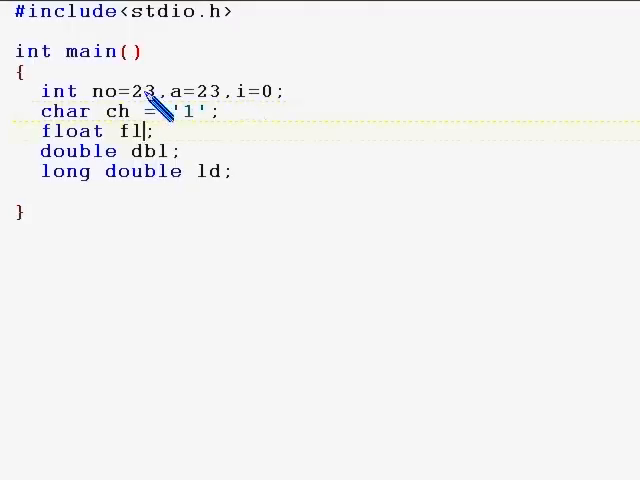
type("=")
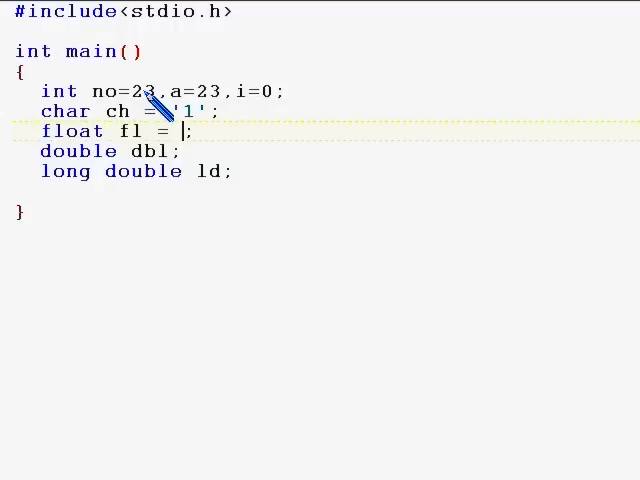
type("1.23")
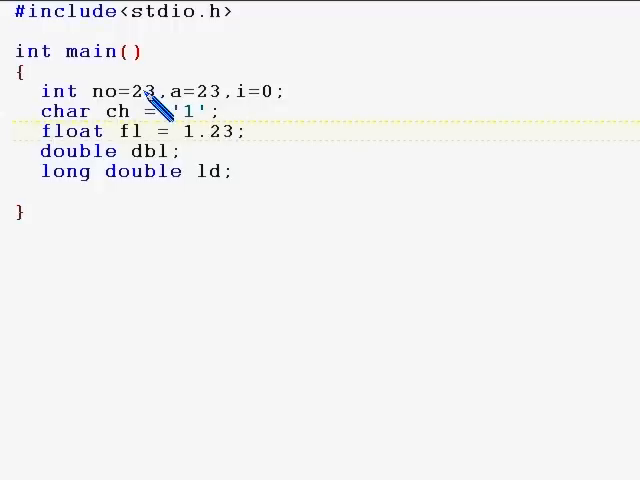
type("f")
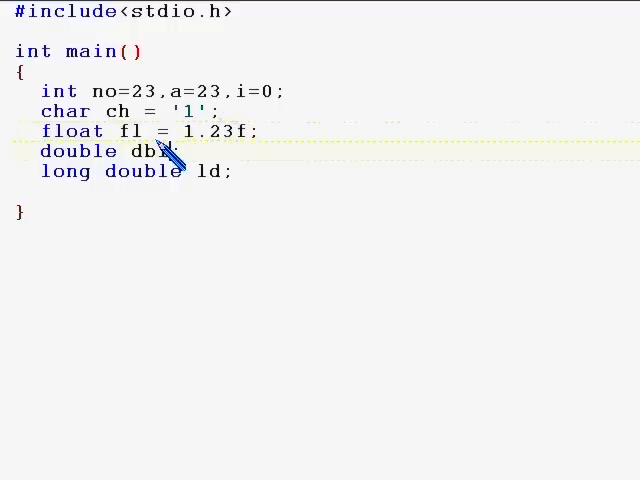
Initialise dbl to 1.5 and ld to 3.5L
type("= 1")
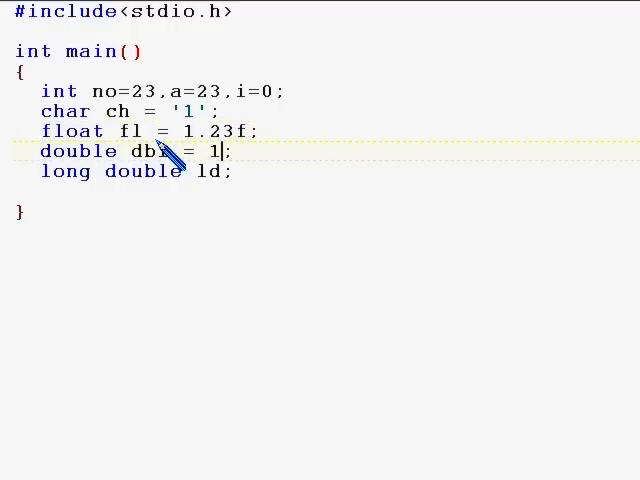
type(".5")
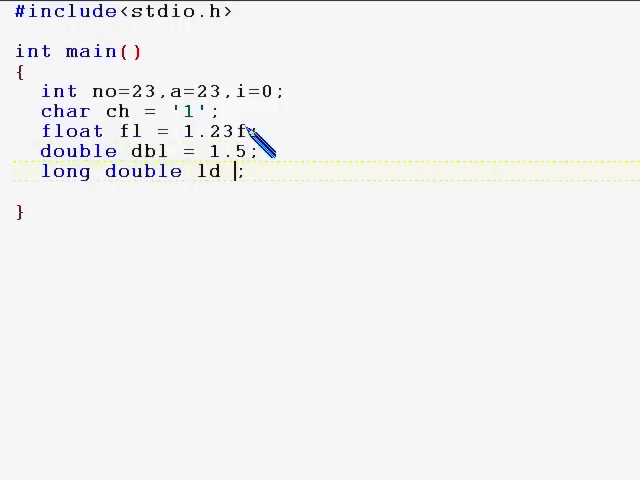
type("=")
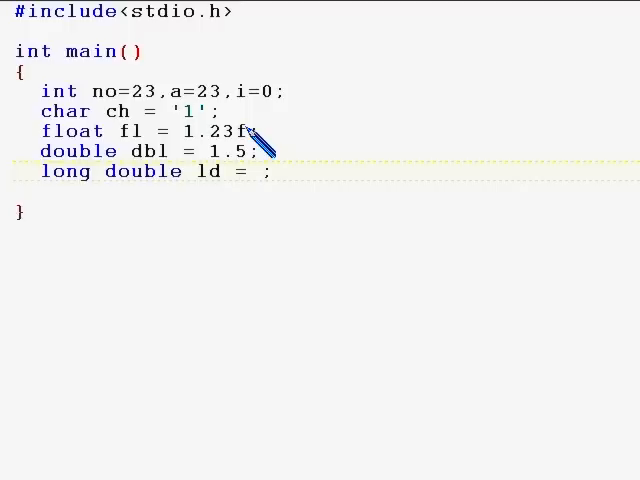
type("3.5")
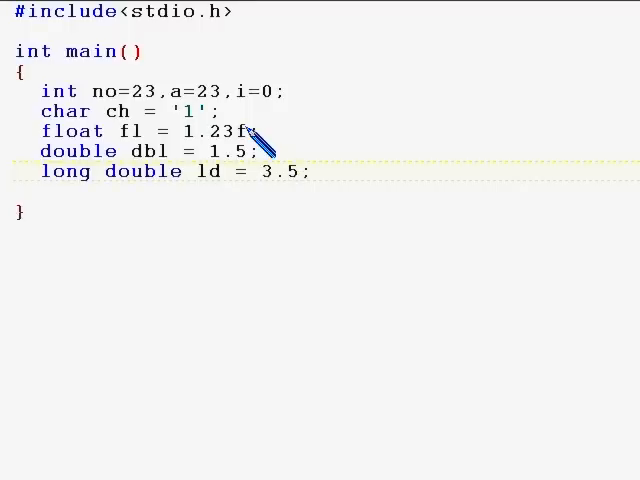
type("L")
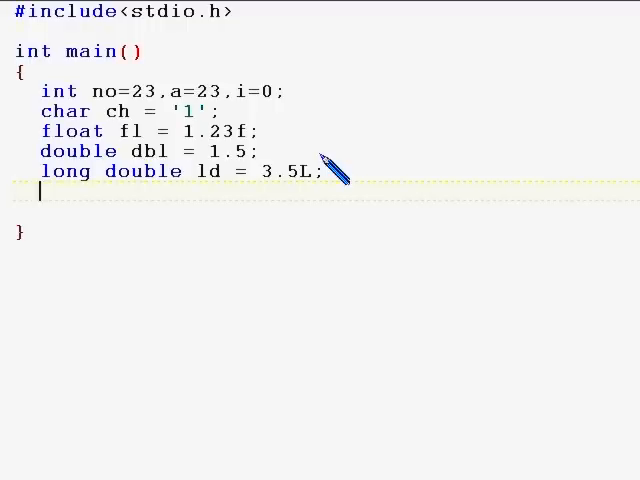
Type the declaration long number = 23253L; below the long double line
type("long")
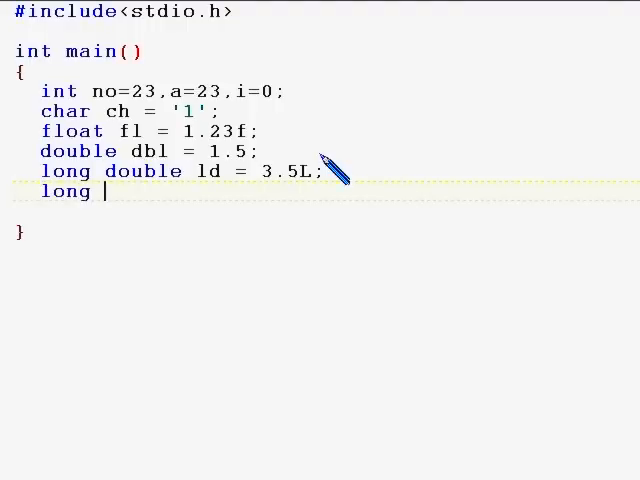
type("numbe")
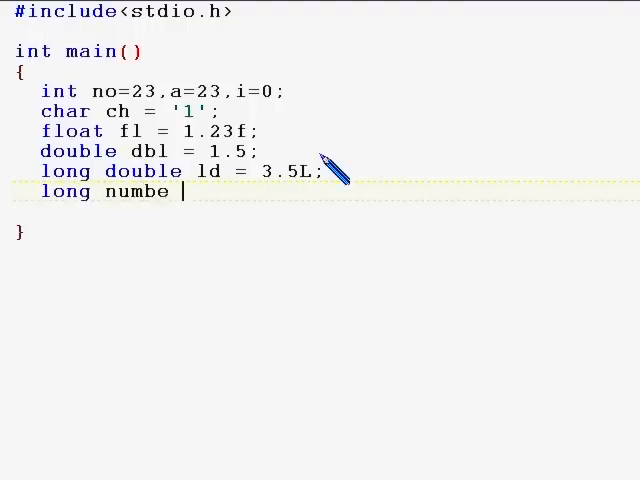
type("r")
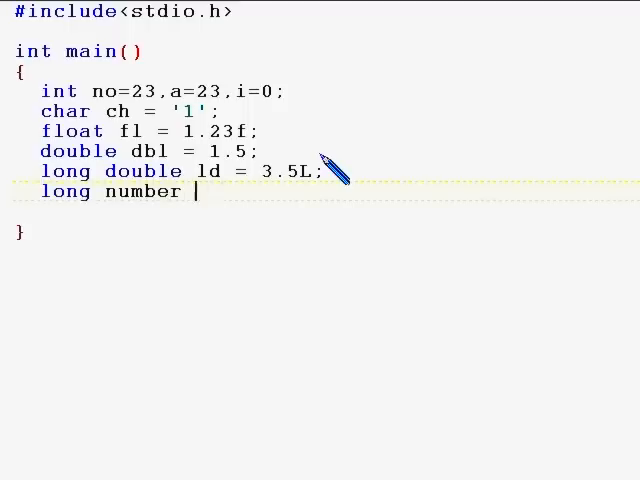
type("= 23253")
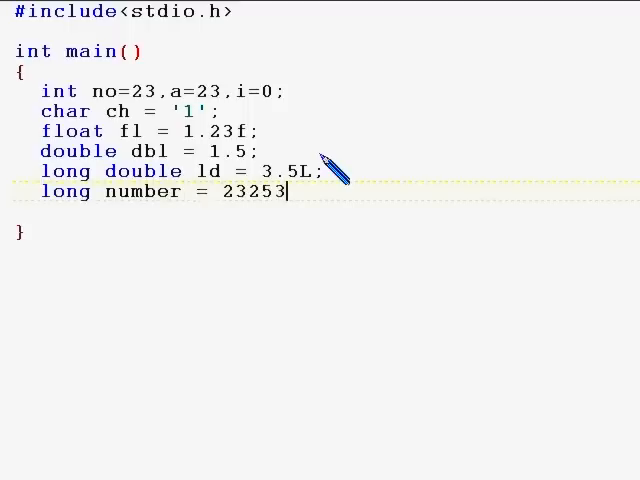
type("L;")
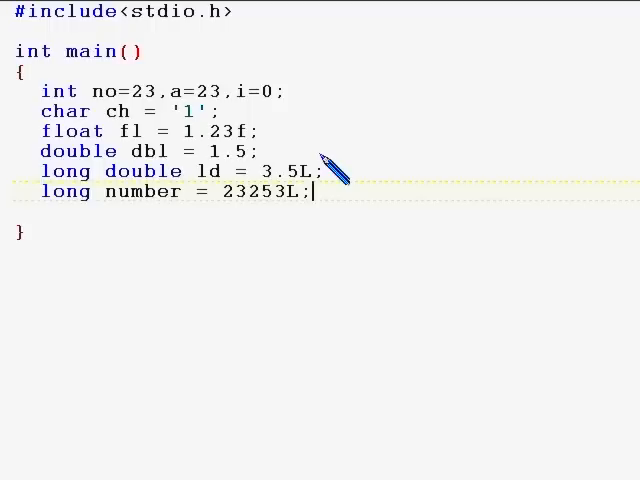
mouse_move(290, 185)
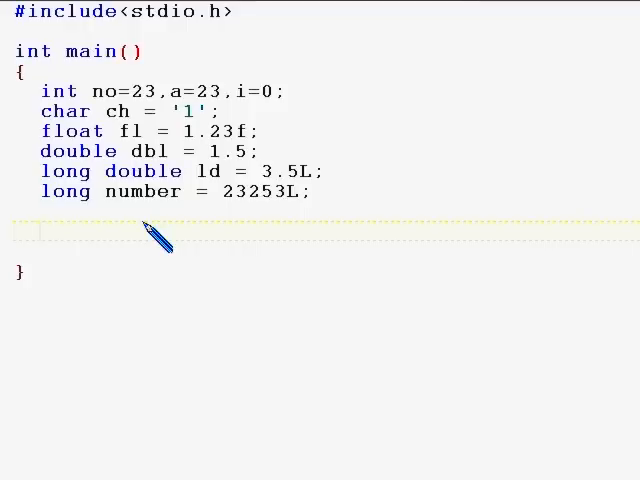
Declare int octal_const = 037;
type("int o")
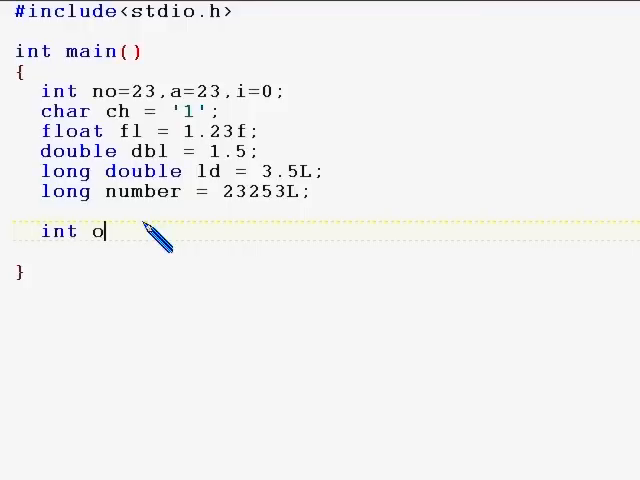
type("ctal_con")
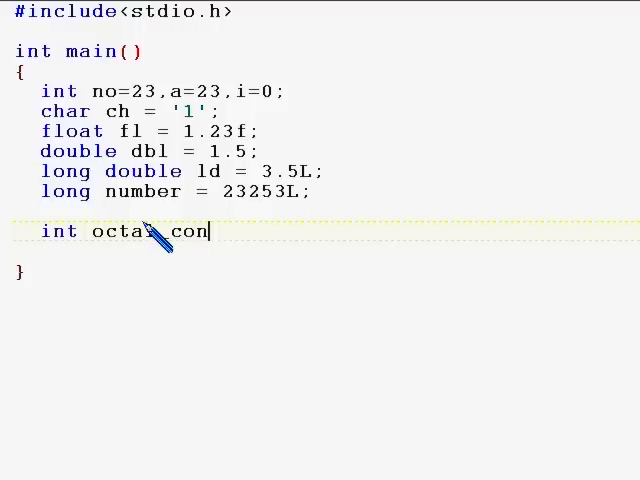
type("st =")
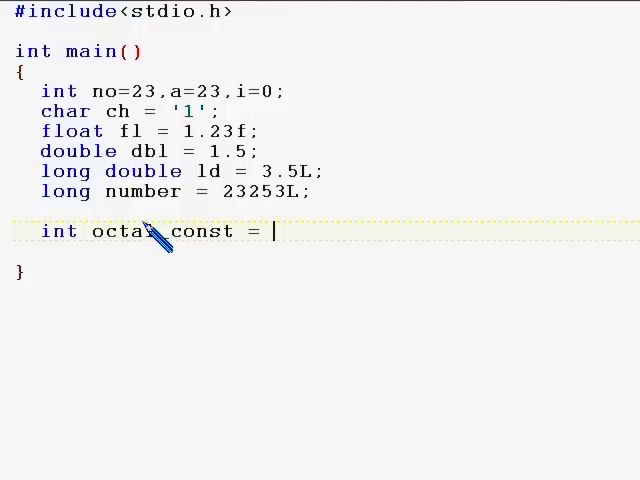
type("037")
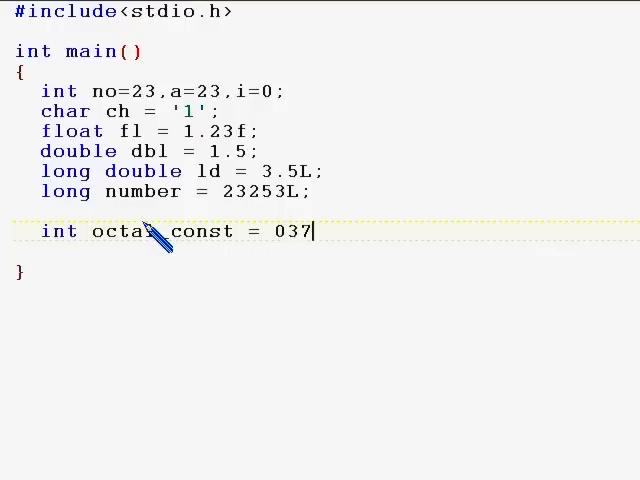
type(";")
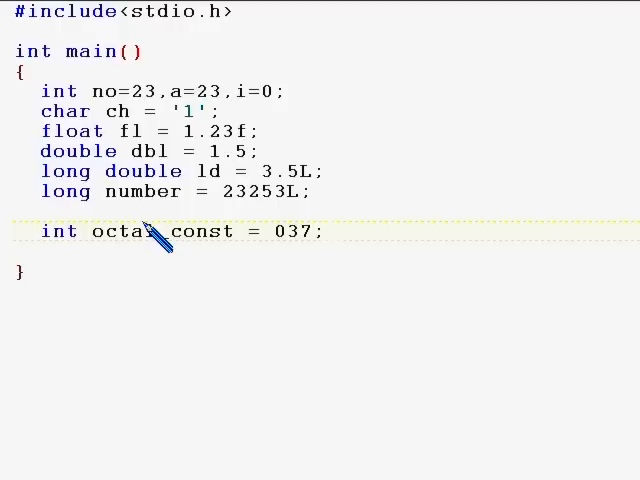
mouse_move(295, 235)
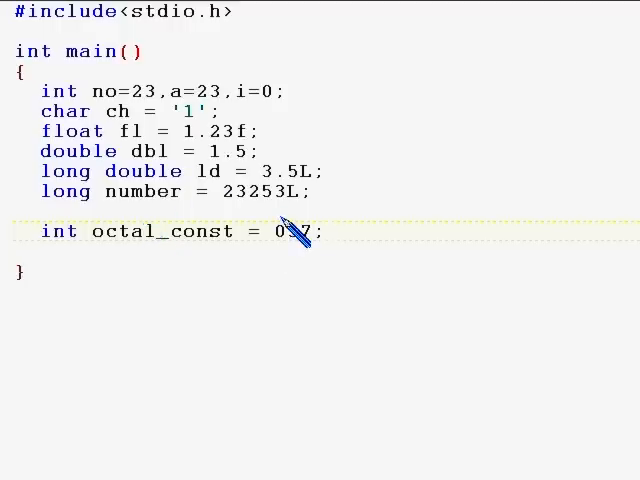
type("37")
type("int")
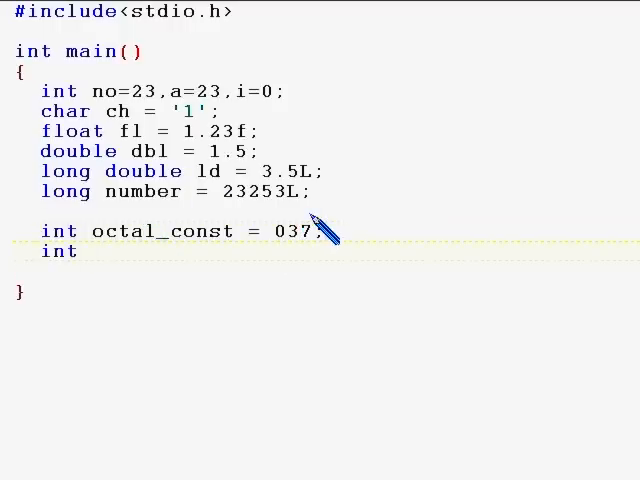
Declare int hex_const = 0xA; on the next line
type("hex_c")
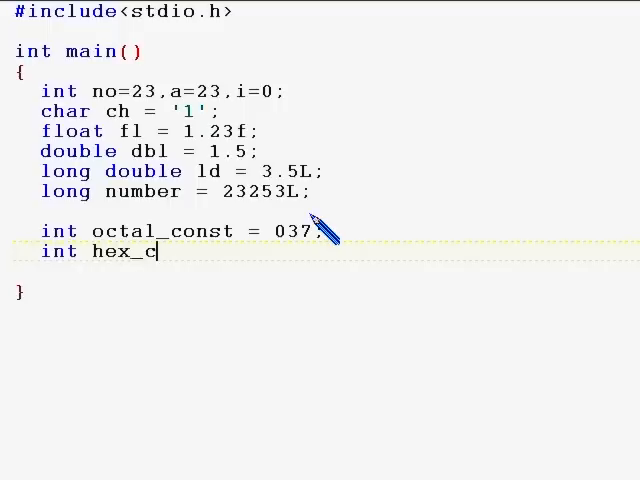
type("onst =")
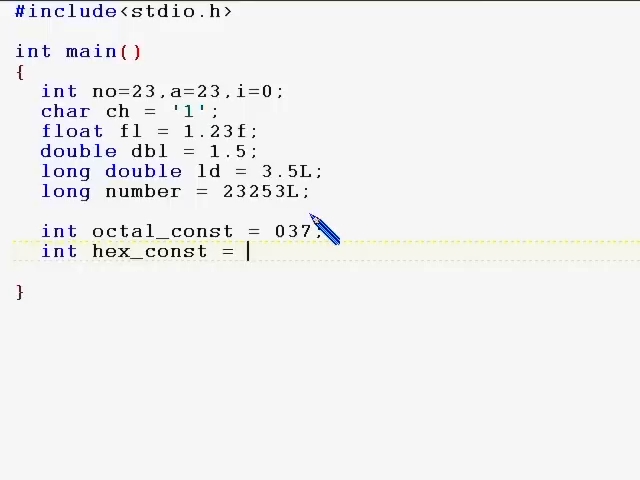
type("0x")
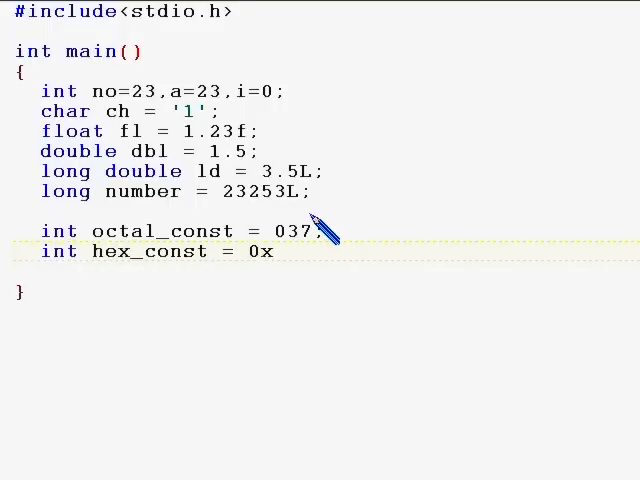
type("A;")
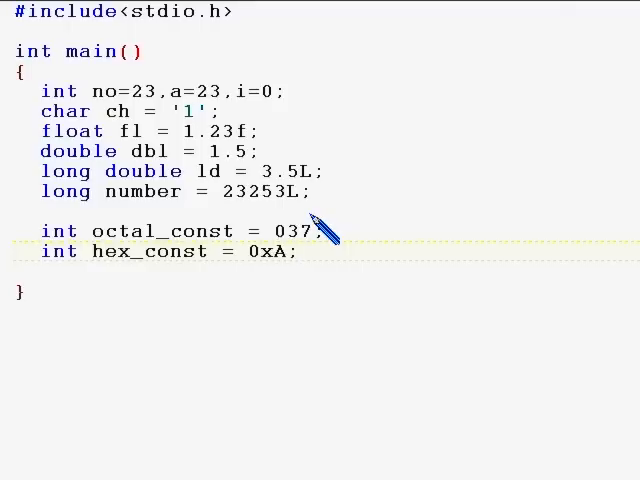
mouse_move(285, 253)
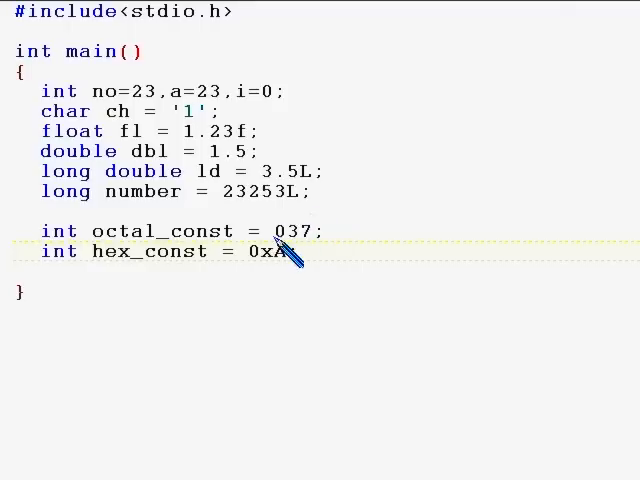
type("A;")
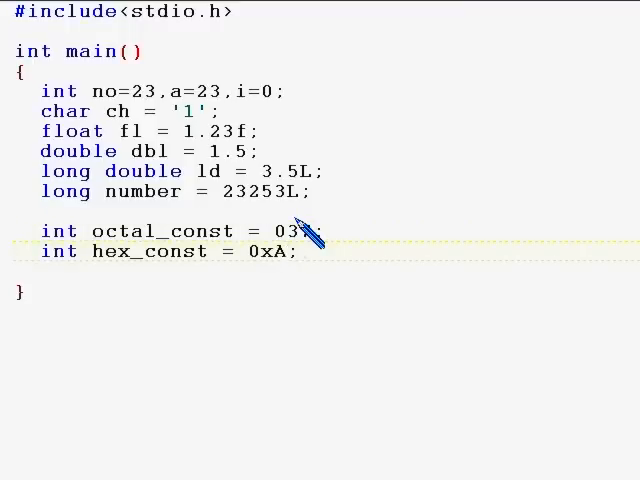
mouse_move(305, 160)
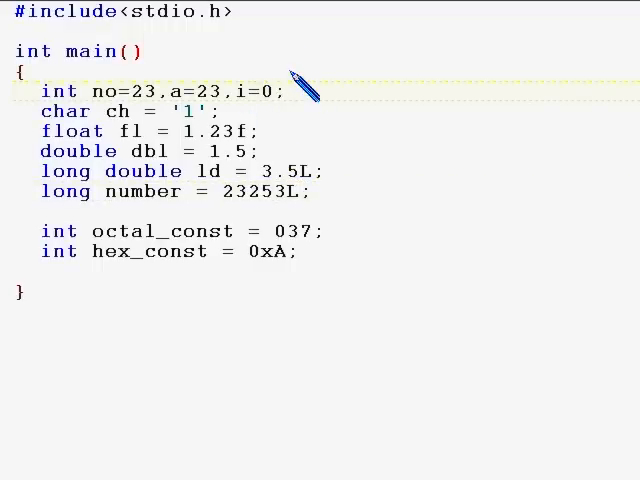
Type unsigned unsig_no = 23U on a new line below the int declarations
type("unsi")
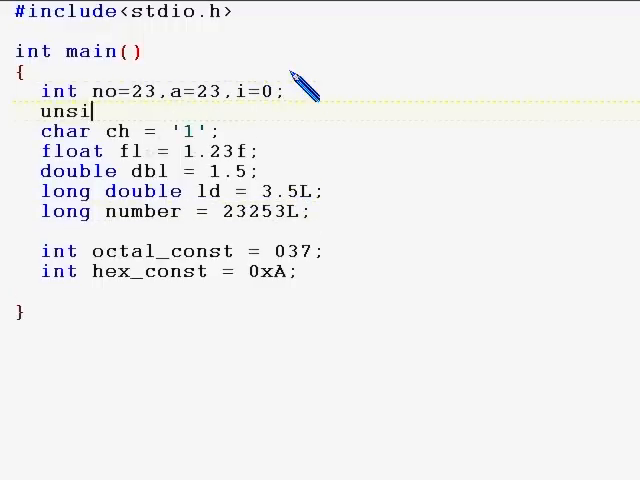
type("gned")
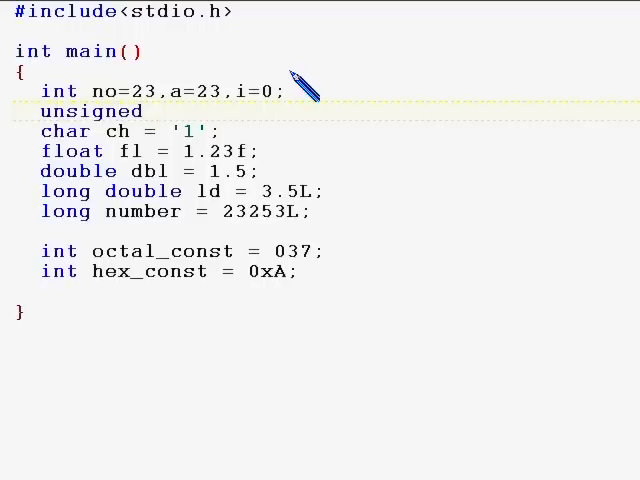
type("unsig")
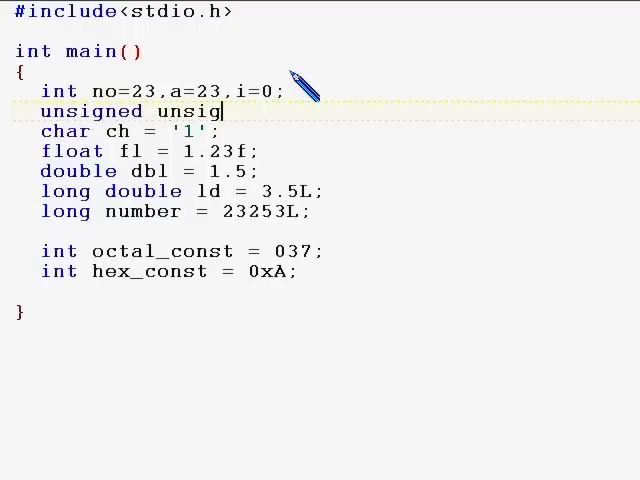
type("_no")
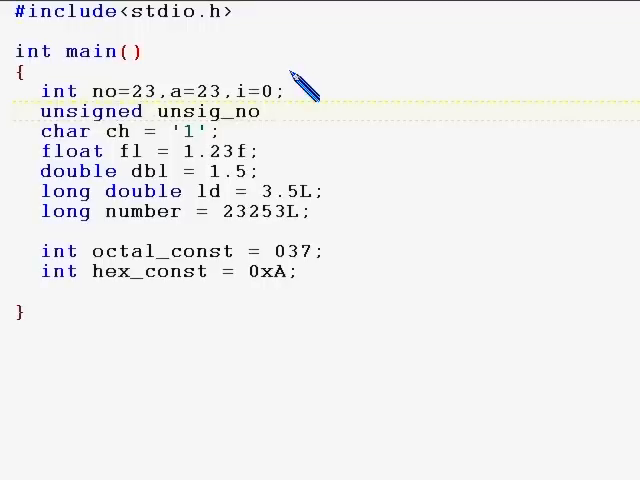
type("= 23")
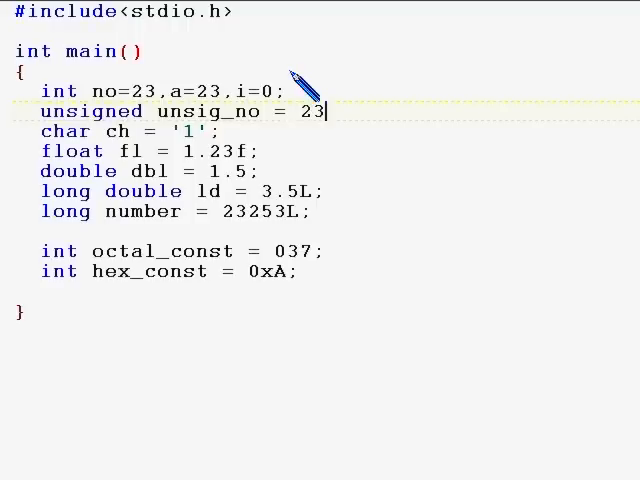
type("U;")
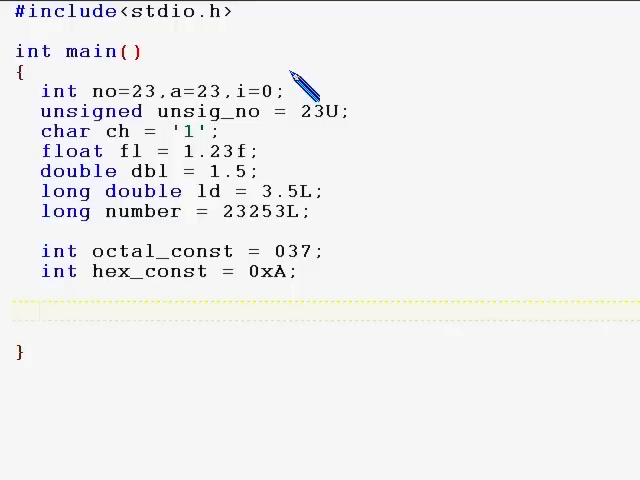
Replace a draft "Hello World" string with the literals "H" and 'H' after hex_const
type("\"")
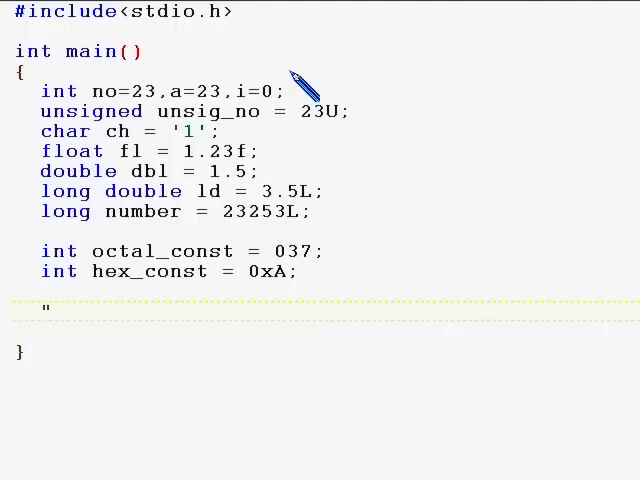
type("a")
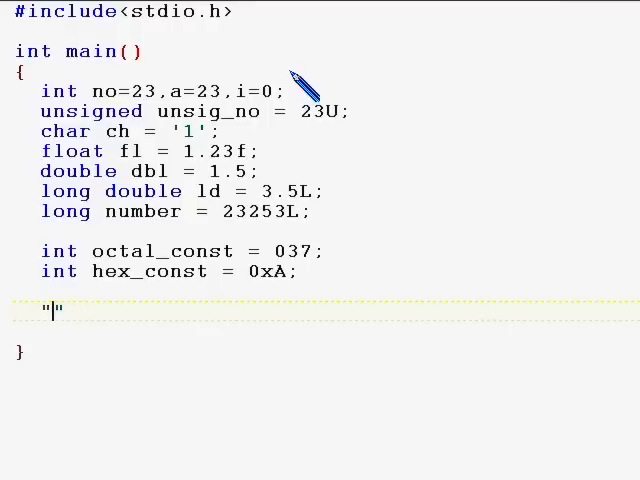
type("He")
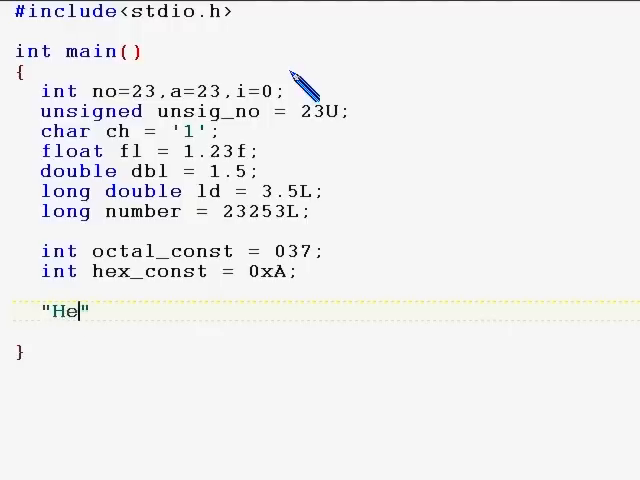
type("llo Wo")
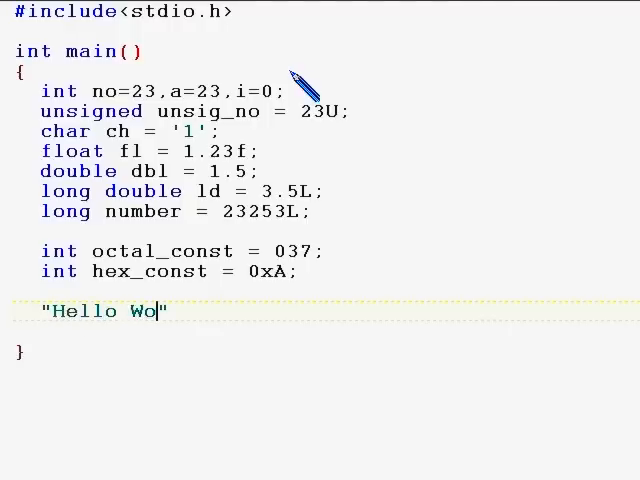
type("rld\"")
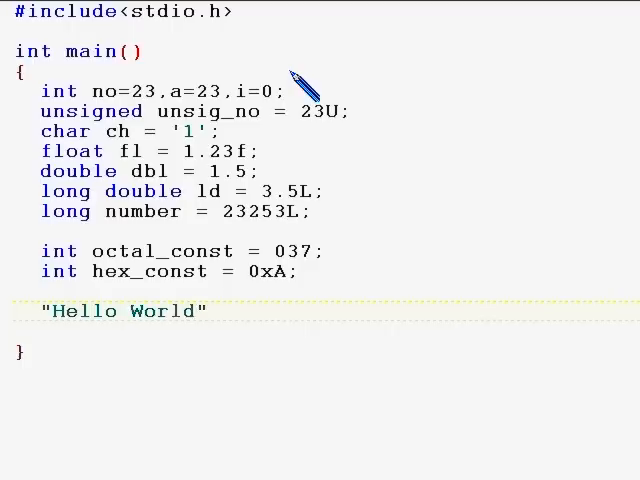
key("Delete")
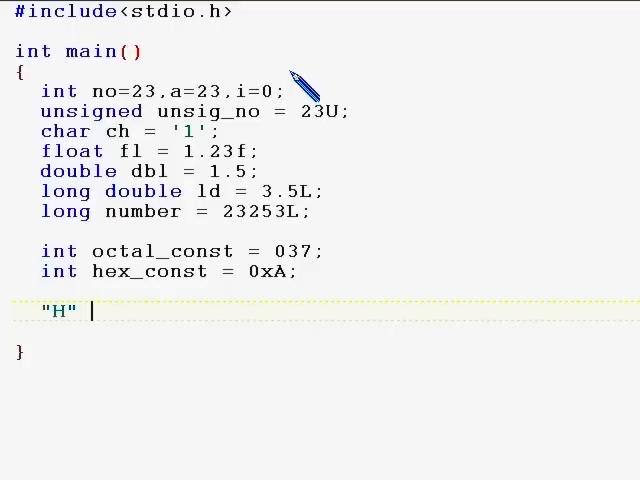
type("'H'")
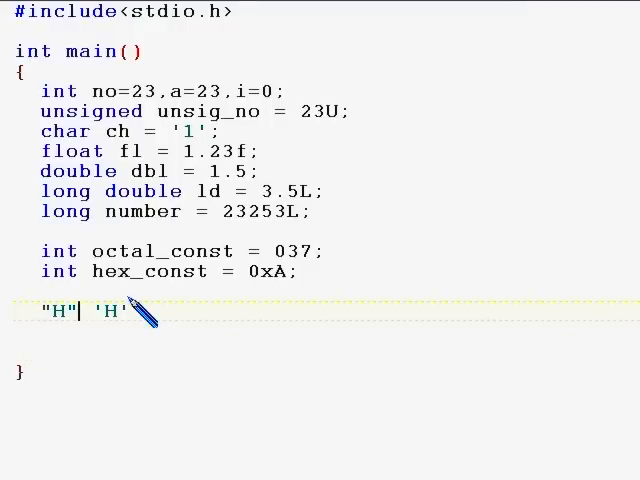
Extend the line to read "H" = 'H' | '\0'
type("=")
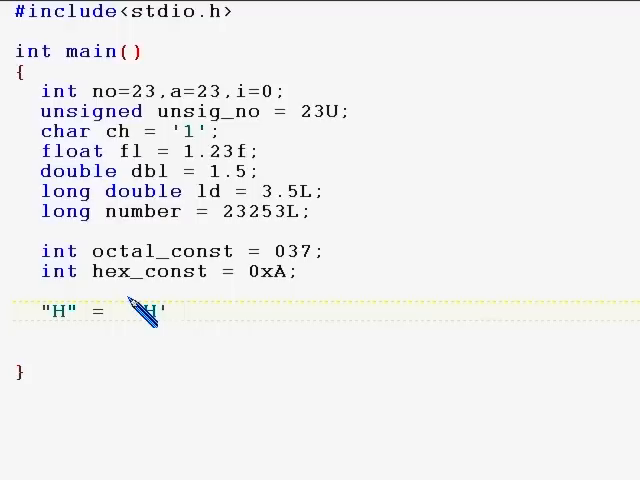
type("| '\\0")
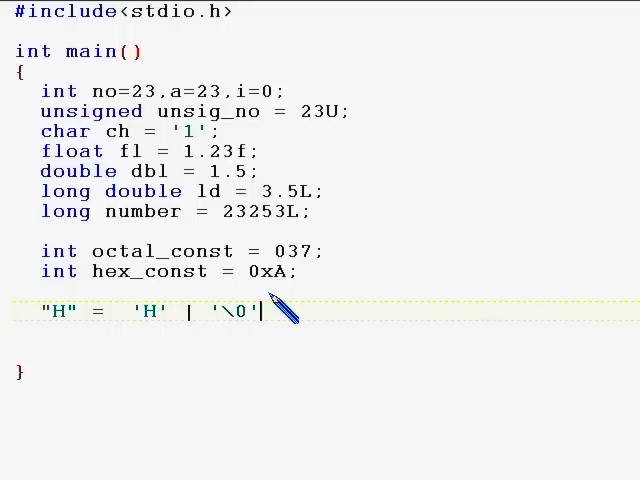
mouse_move(145, 313)
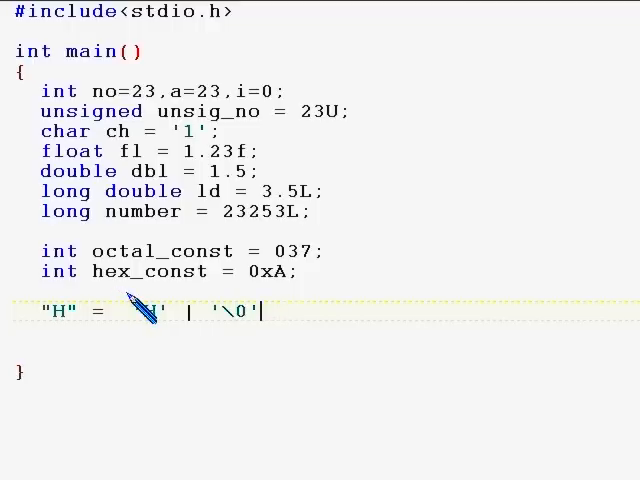
type("H")
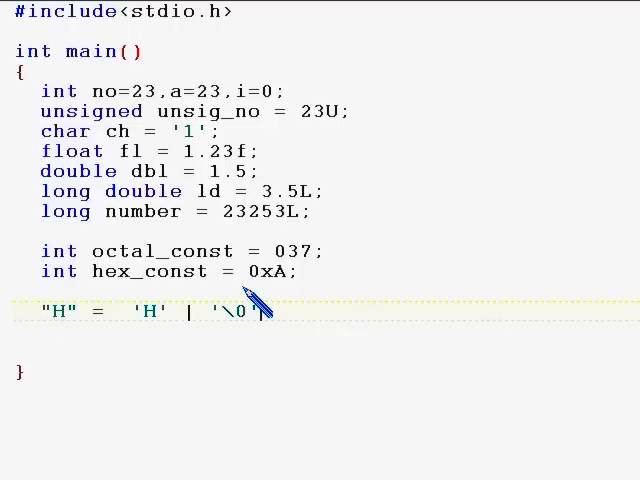
mouse_move(280, 320)
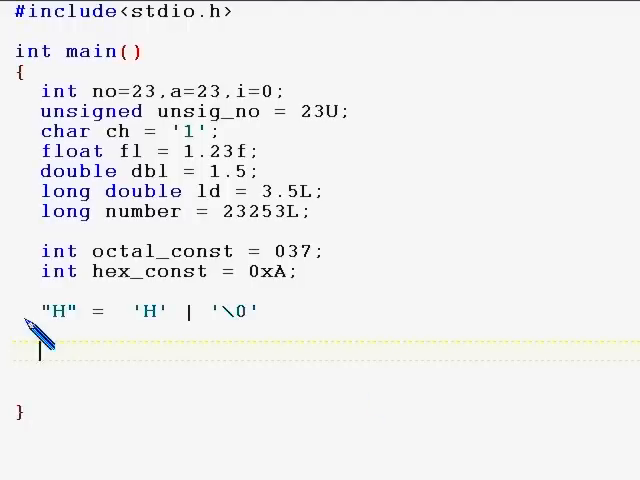
Add the line enum month { JAN =1, FEB ,MARCH }; below the string illustration
type("e")
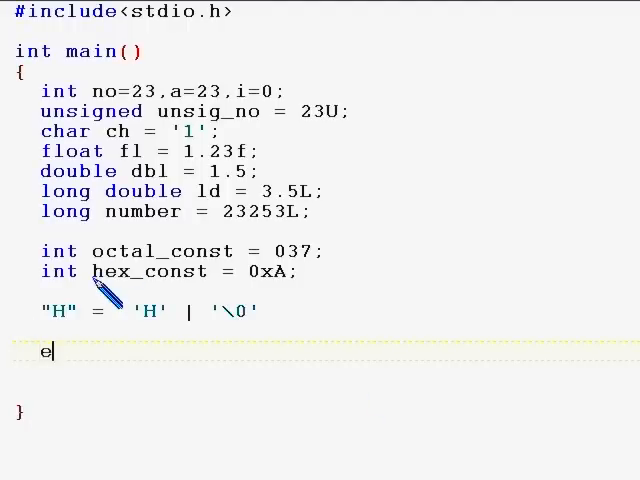
type("num b")
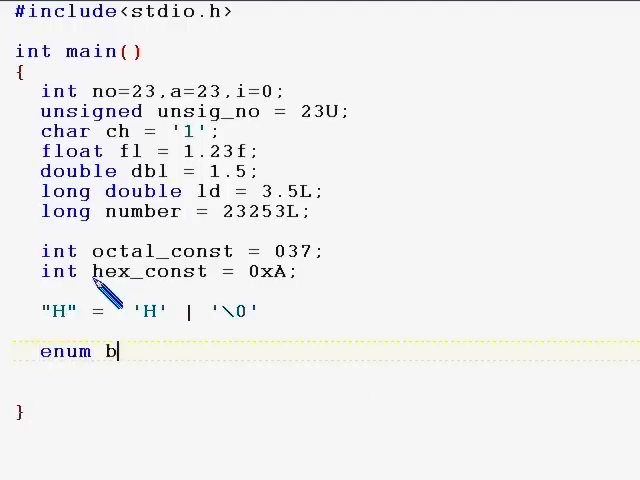
key("Backspace")
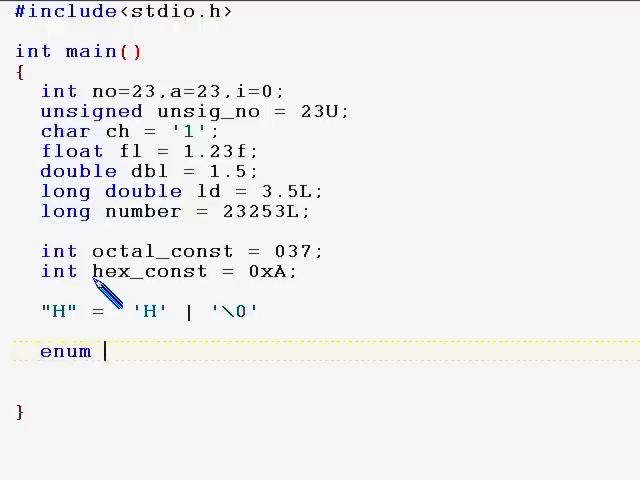
type("month")
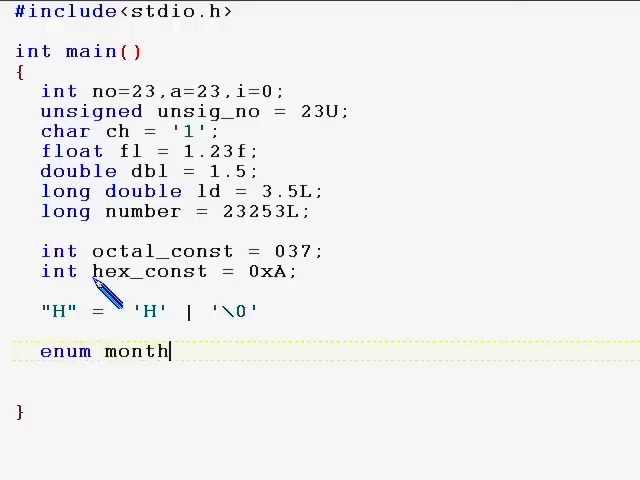
type("\" \"")
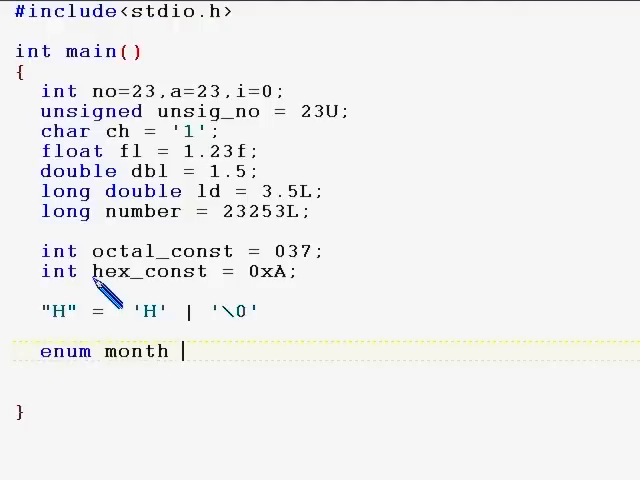
type("{ J")
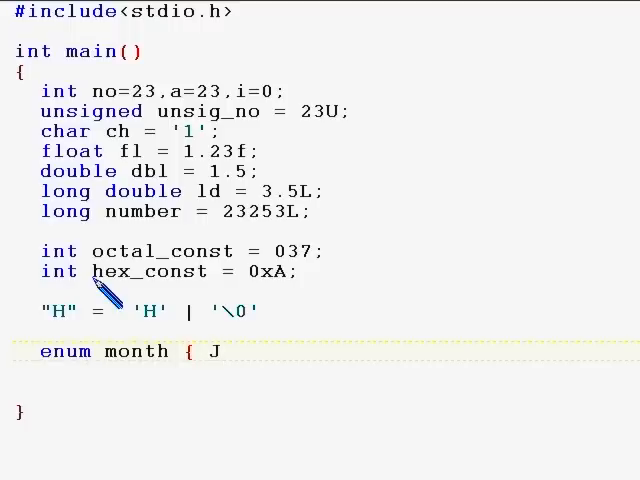
type("AN =1")
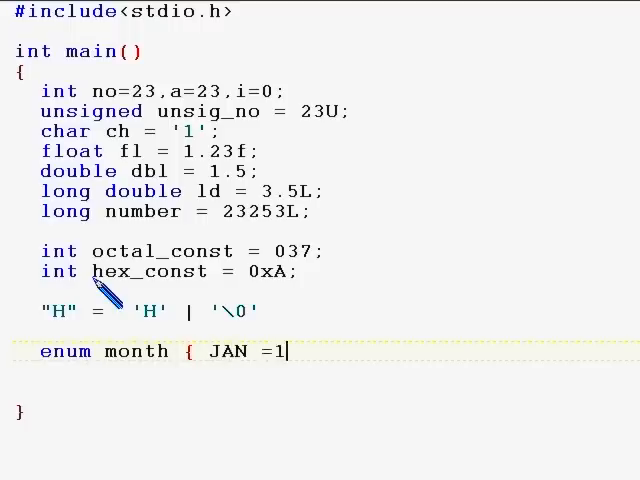
type(", FEB")
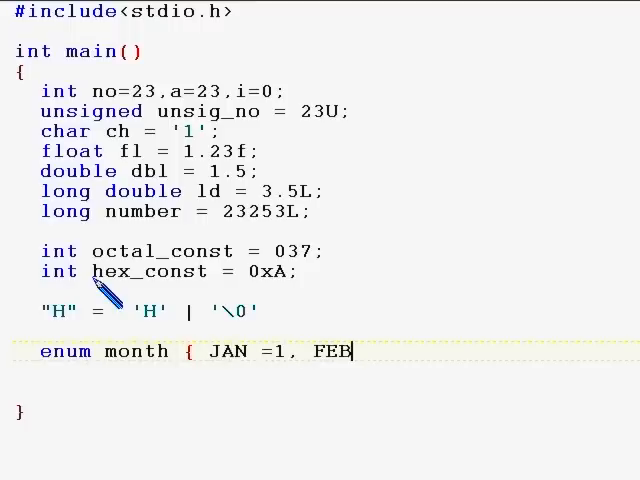
type(",MA")
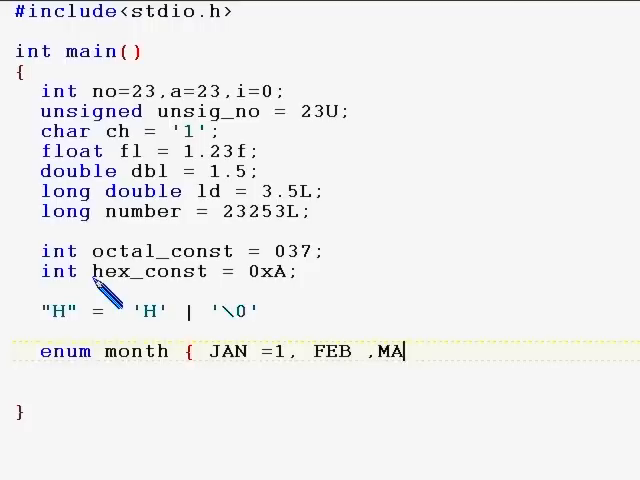
type("RCH")
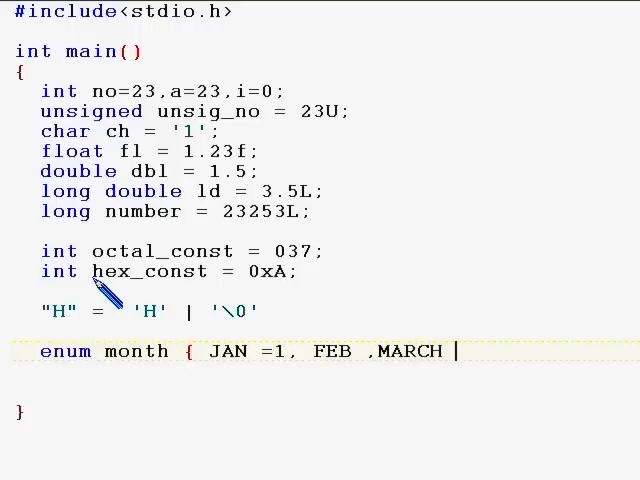
type("};")
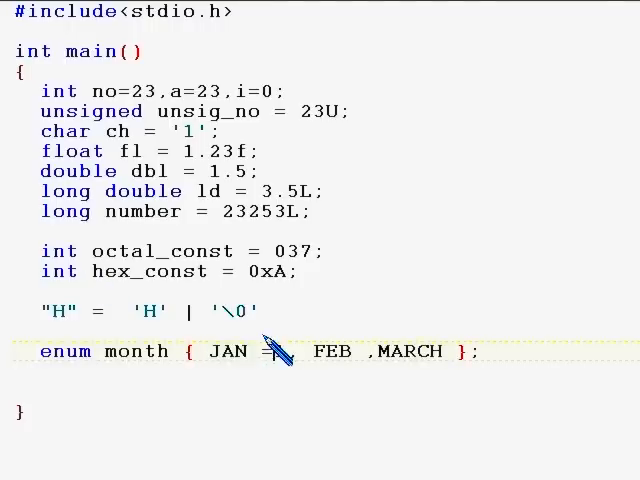
Edit the enum values so the line reads enum month { JAN=1, FEB=2 ,MARCH };
double_click(218, 352)
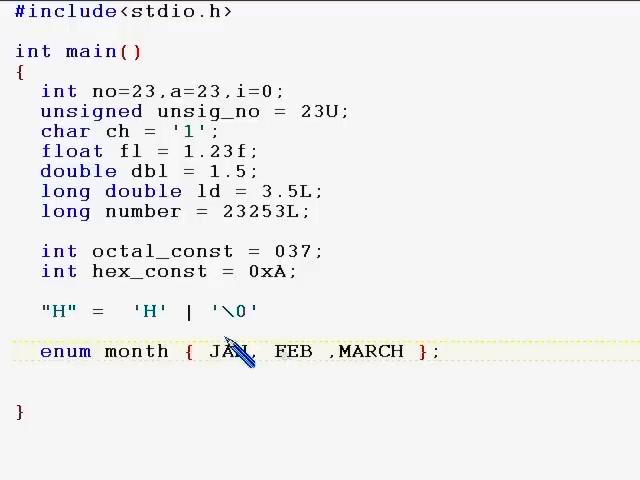
mouse_move(360, 360)
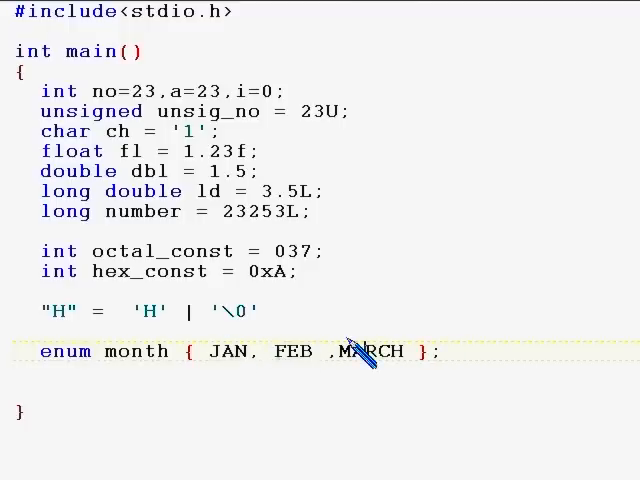
double_click(210, 351)
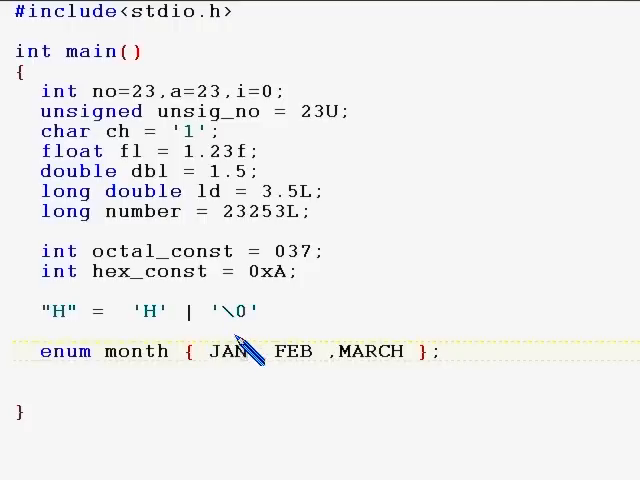
type("=1")
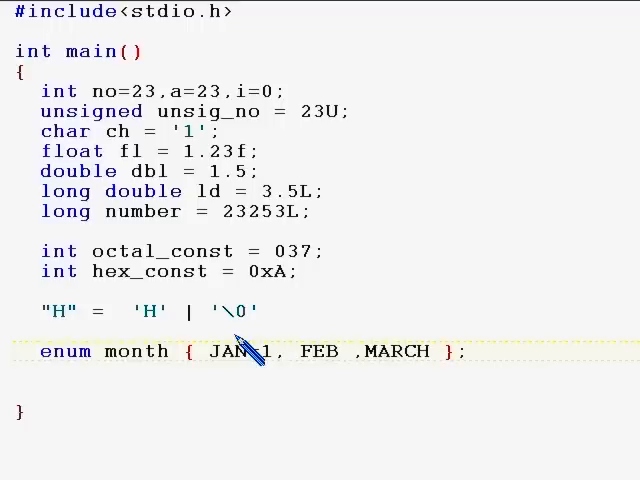
type("=")
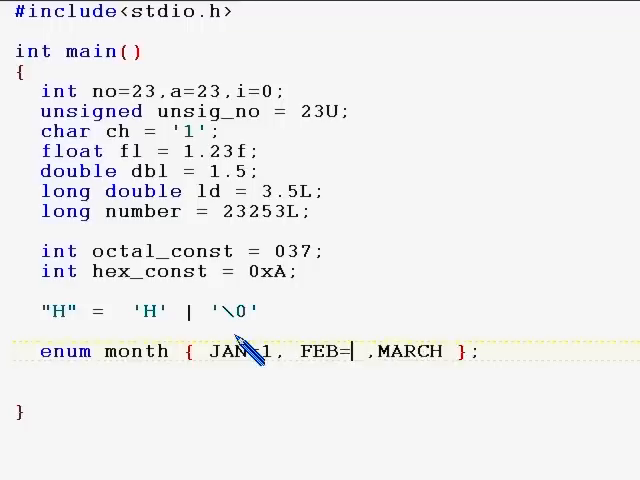
type("5")
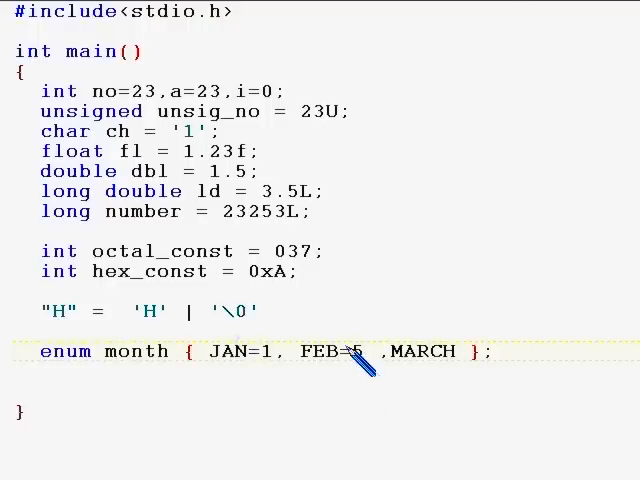
mouse_move(330, 355)
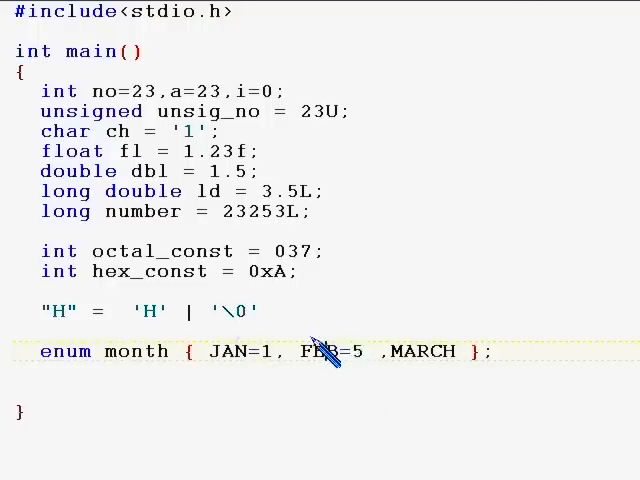
double_click(320, 351)
type("2")
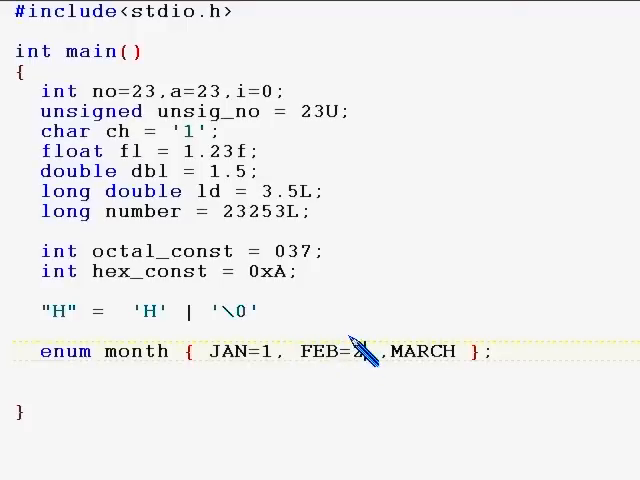
double_click(218, 352)
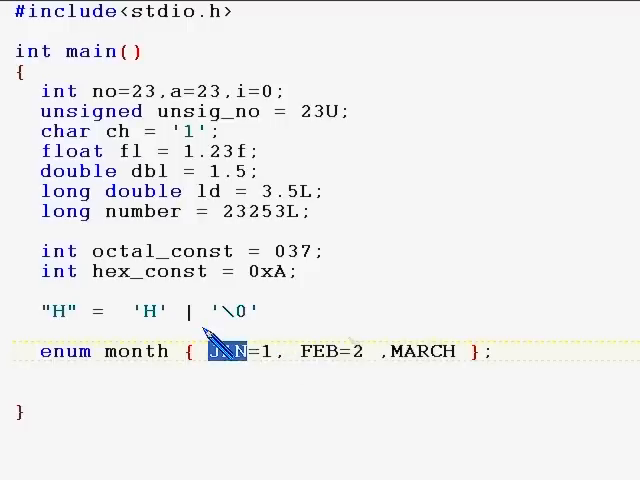